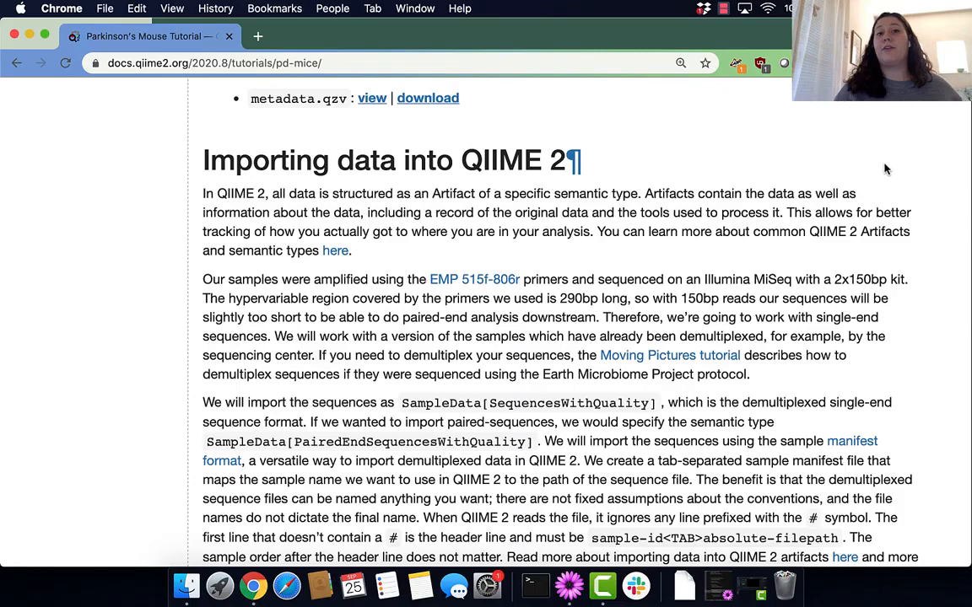
# Scroll through the Importing data section from the manifest wget down to the import command and back
pyautogui.scroll(-3)
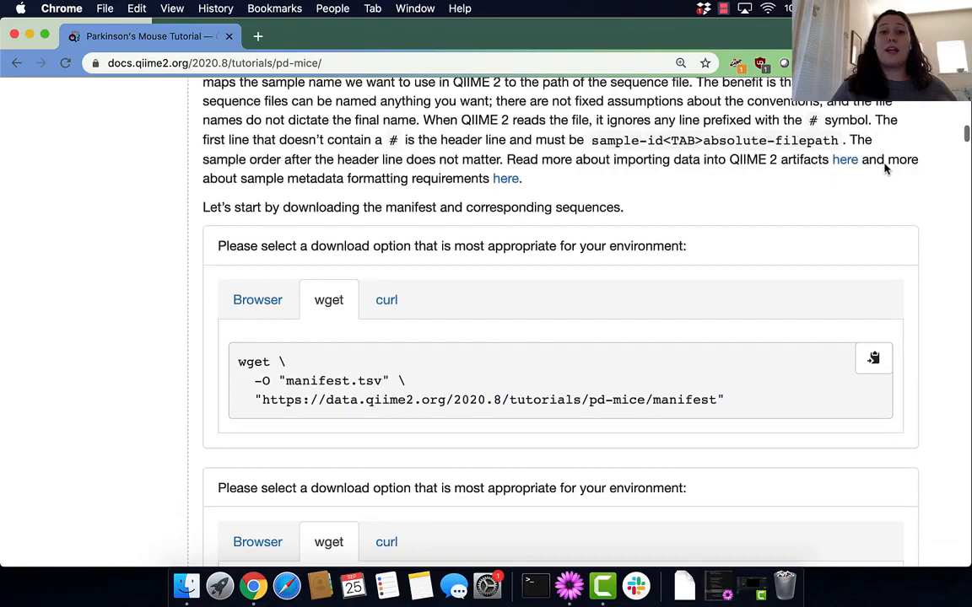
pyautogui.scroll(-3)
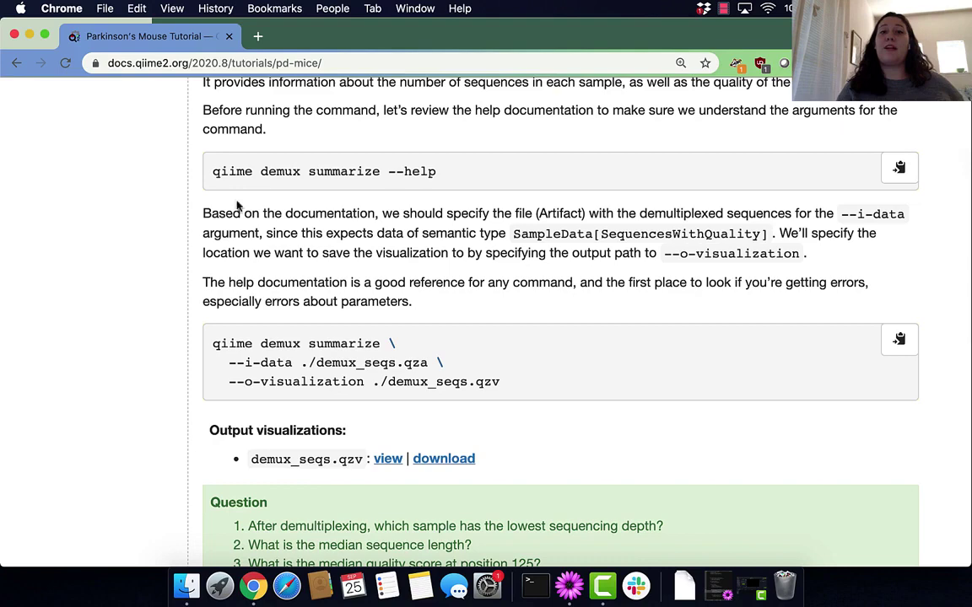
pyautogui.scroll(3)
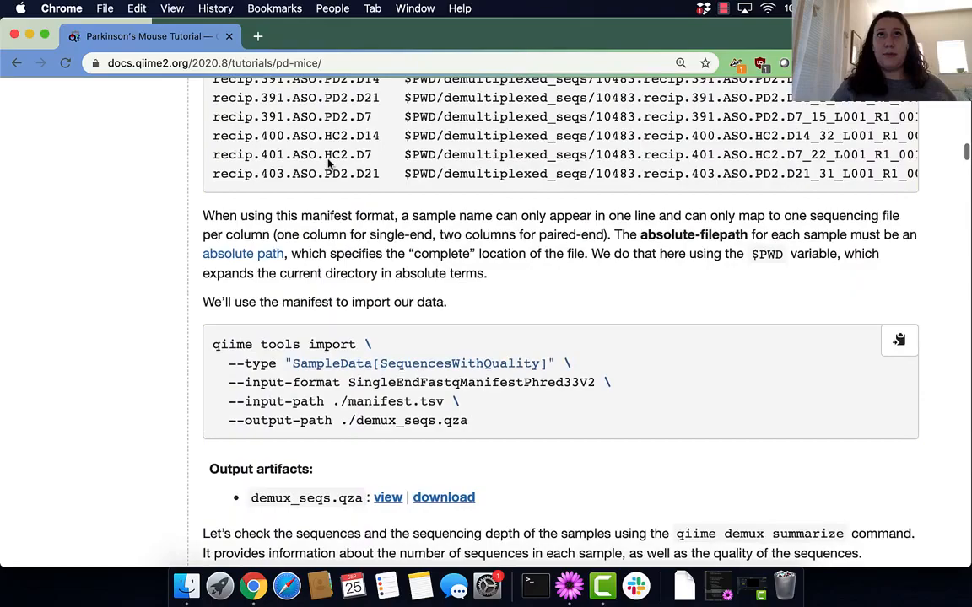
pyautogui.scroll(3)
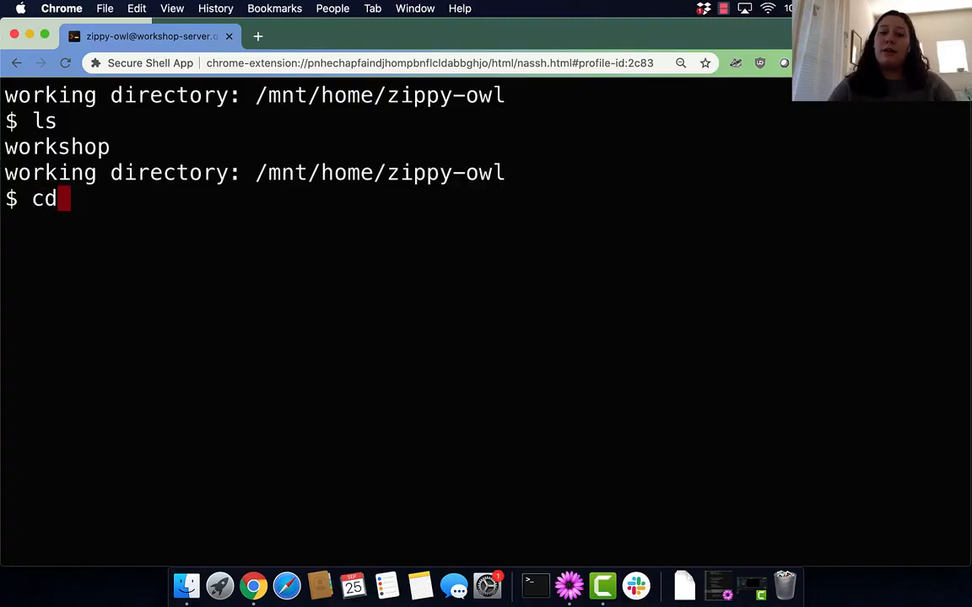
# Change into the workshop directory, list it to see mouse_tutorial, and begin cd mouse_
pyautogui.write('workshop')
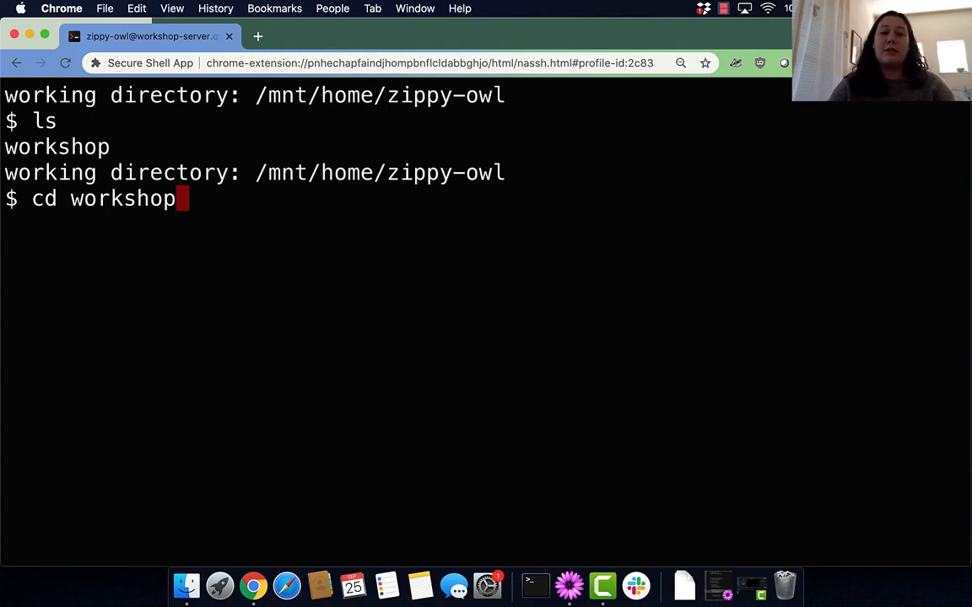
pyautogui.press('Return')
pyautogui.write('ls')
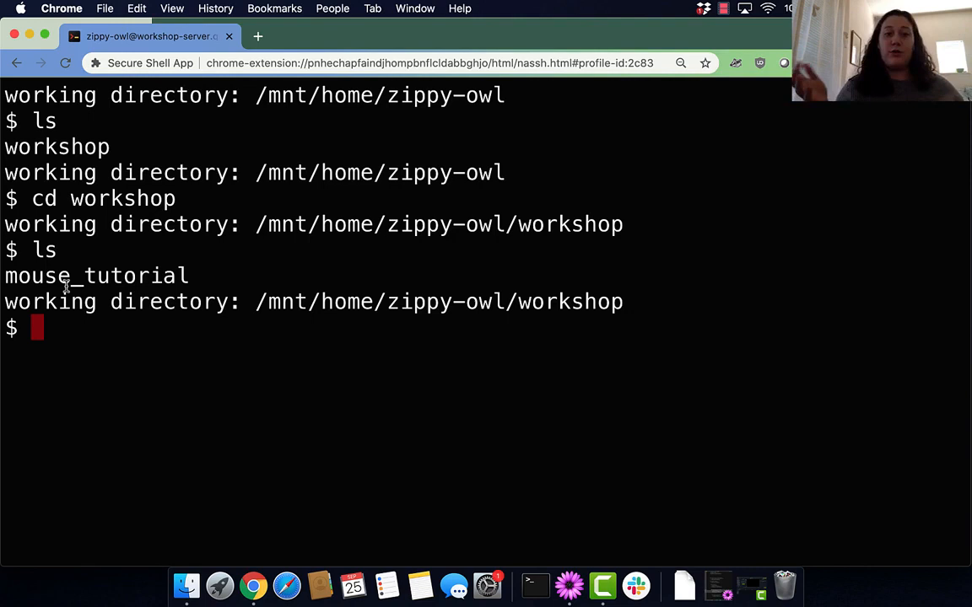
pyautogui.write('cd mouse_')
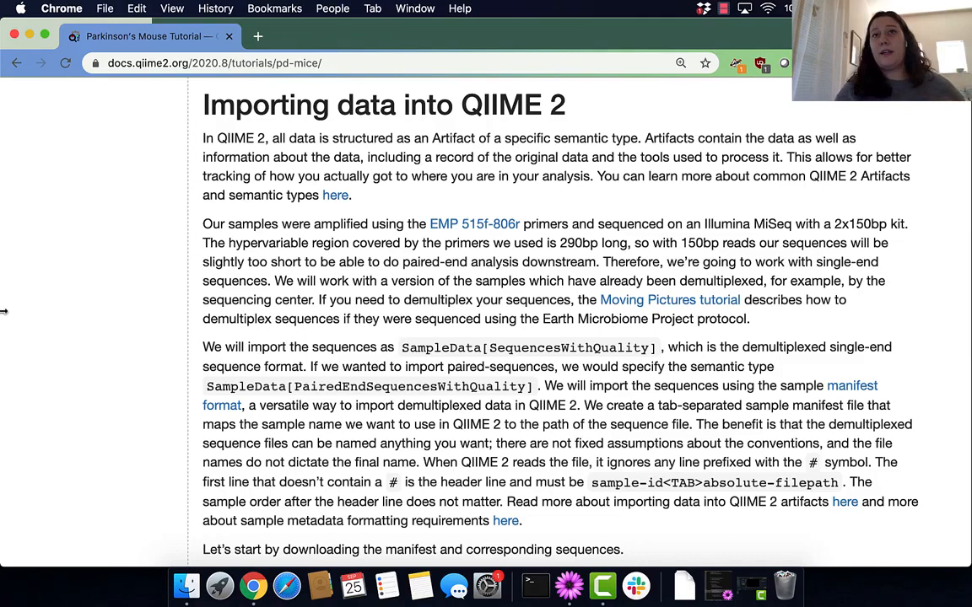
pyautogui.moveTo(24, 375)
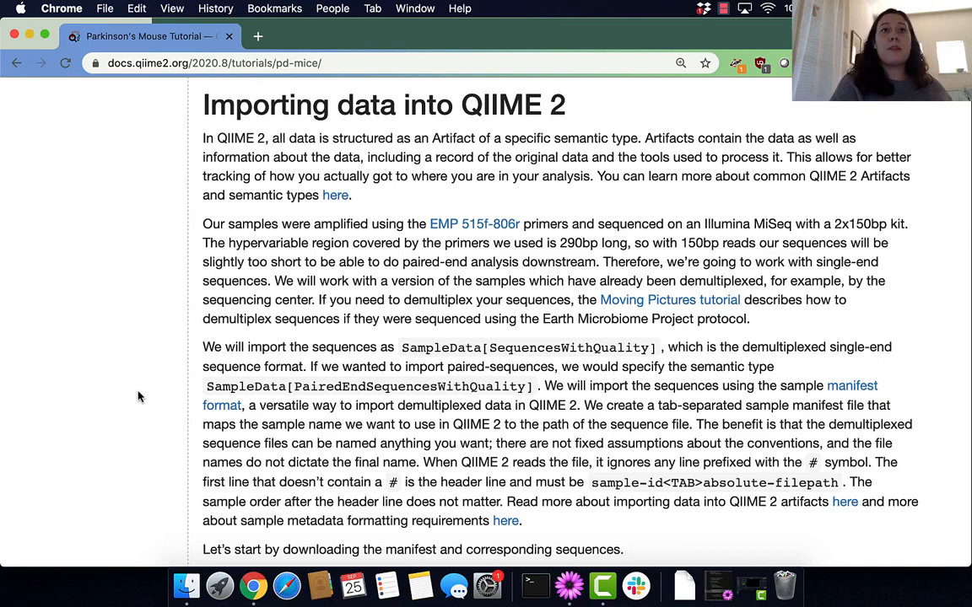
# Scroll the docs page within the Importing data into QIIME 2 section
pyautogui.scroll(-3)
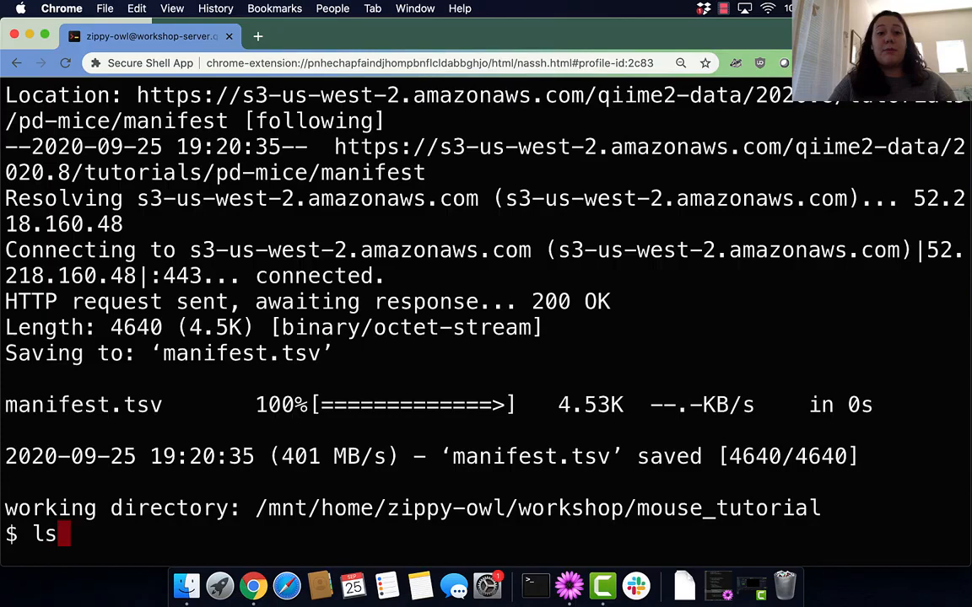
# List the mouse_tutorial folder to confirm manifest.tsv was downloaded
pyautogui.press('Return')
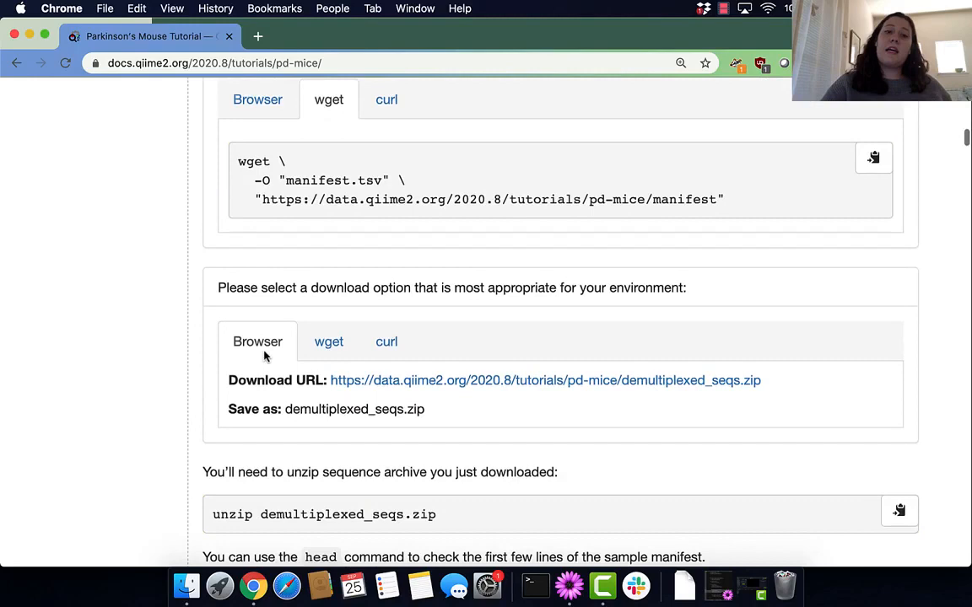
# Reveal the demultiplexed_seqs.zip download link, select the unzipped demultiplexed_seqs folder name, and start a nano command
pyautogui.click(328, 341)
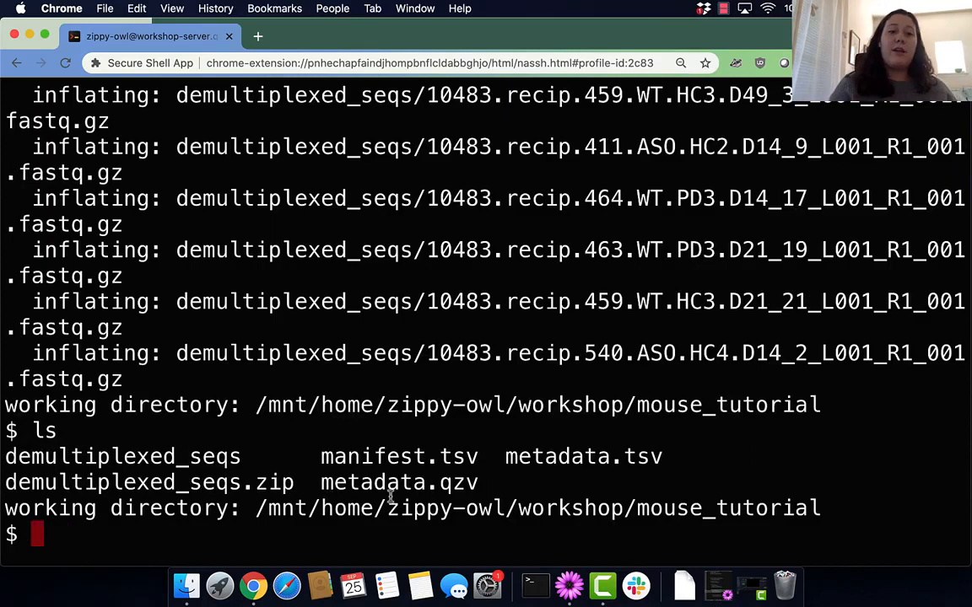
pyautogui.doubleClick(122, 456)
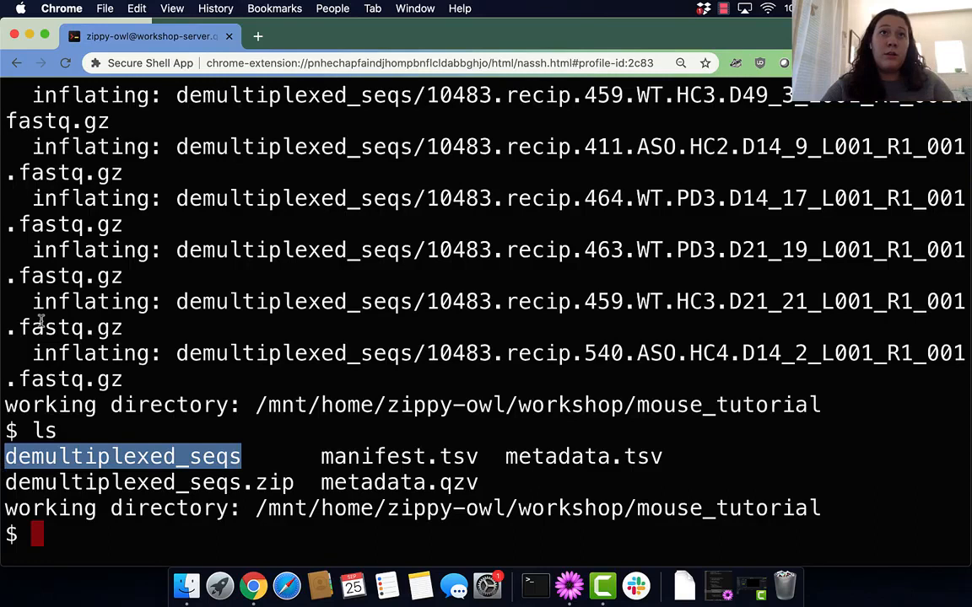
pyautogui.write('nano')
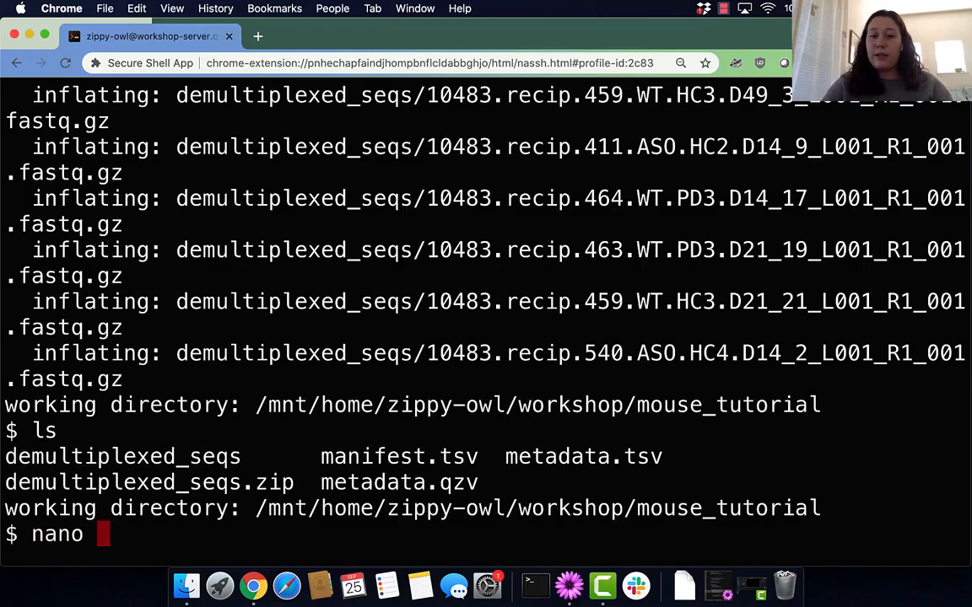
# View manifest.tsv in nano with the Chrome page zoomed out, then reopen it with nano manifest
pyautogui.write('manifest.tsv')
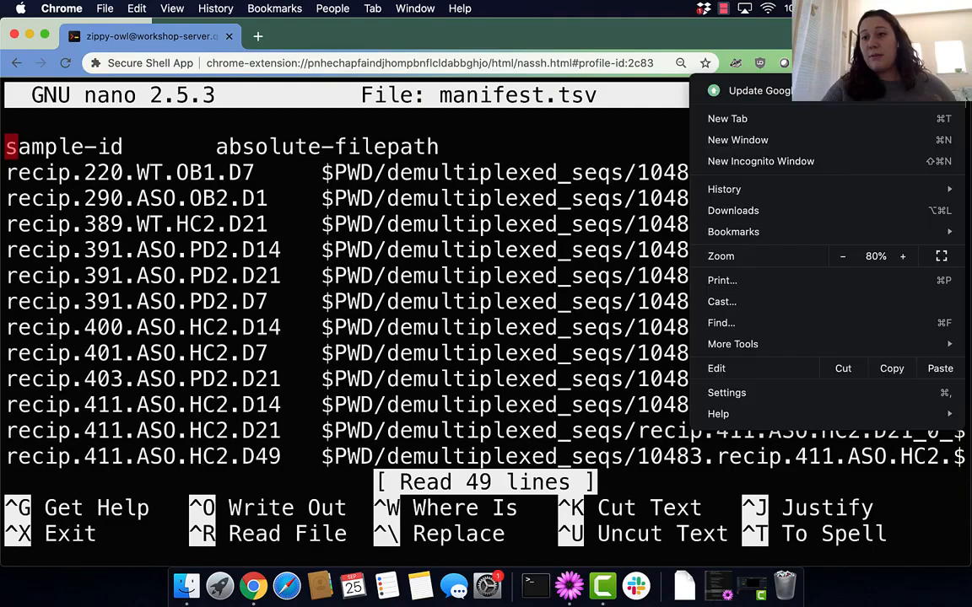
pyautogui.click(840, 257)
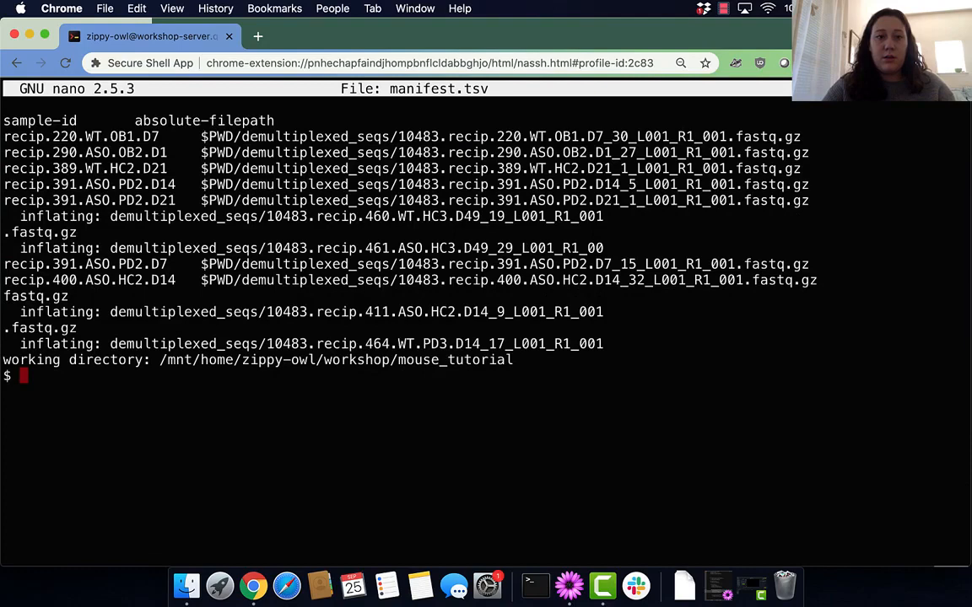
pyautogui.write('OA')
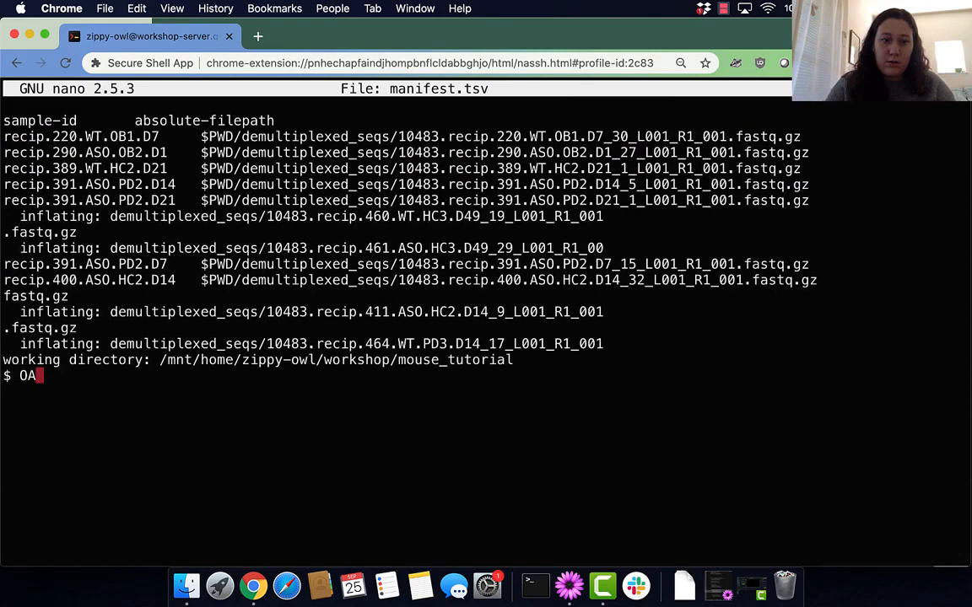
pyautogui.write('nano manifest')
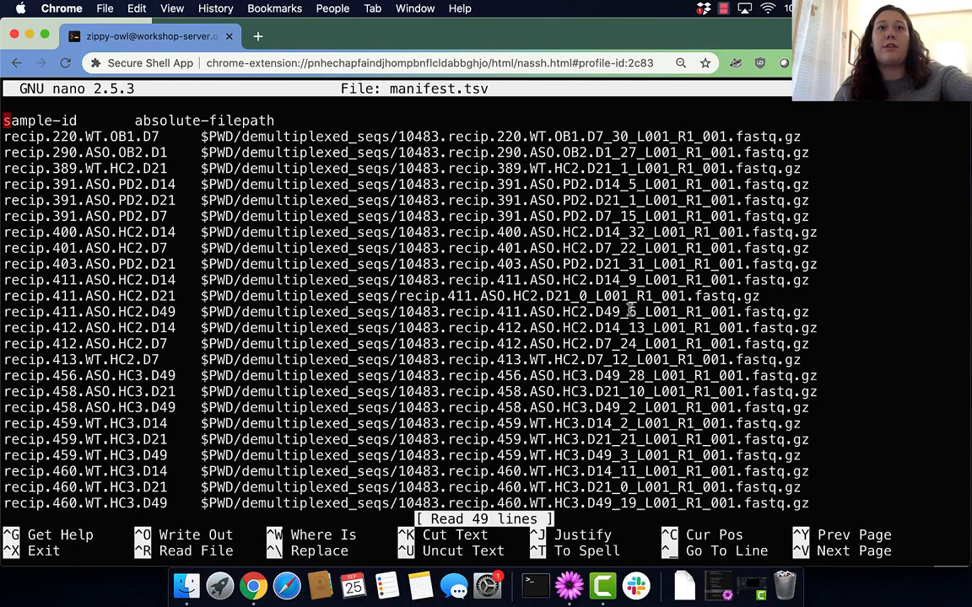
pyautogui.moveTo(172, 482)
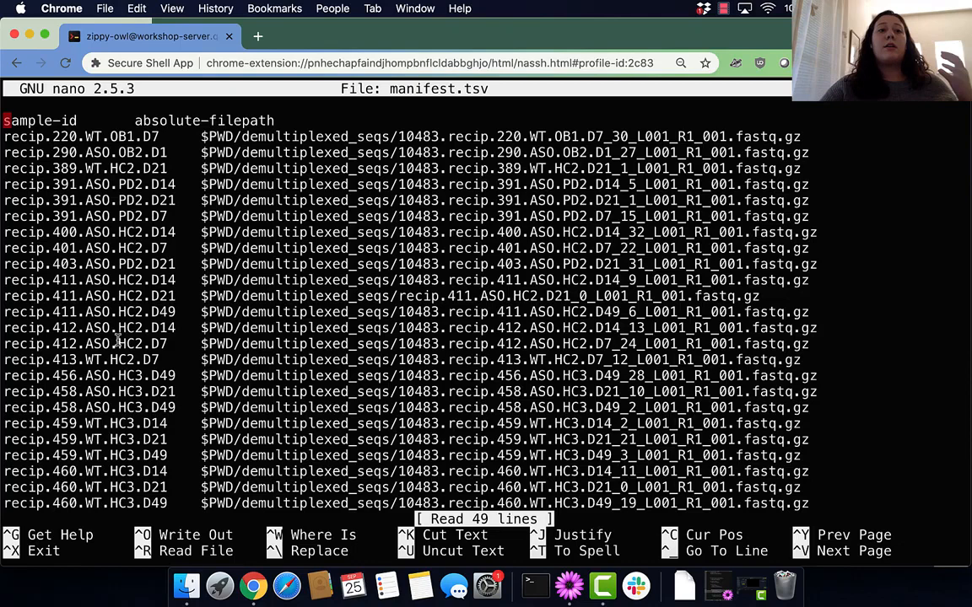
pyautogui.moveTo(516, 398)
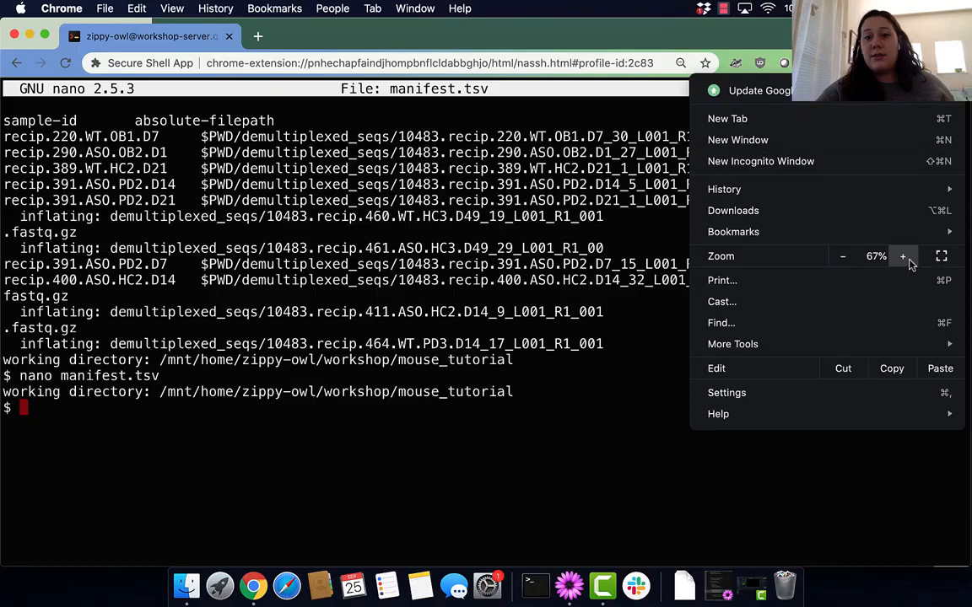
# Increase Chrome's page zoom from 67% so the terminal text is larger again
pyautogui.click(900, 257)
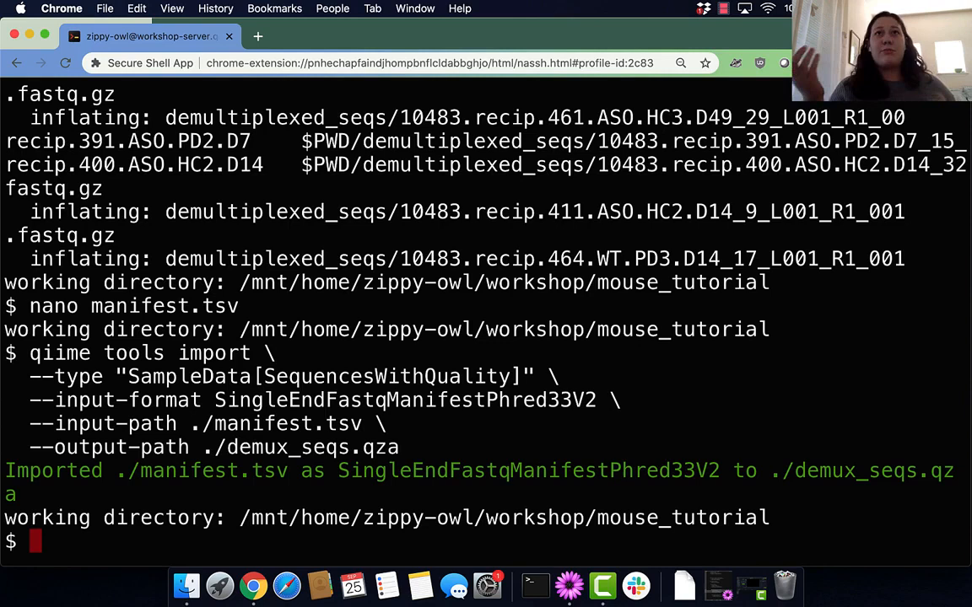
pyautogui.moveTo(151, 432)
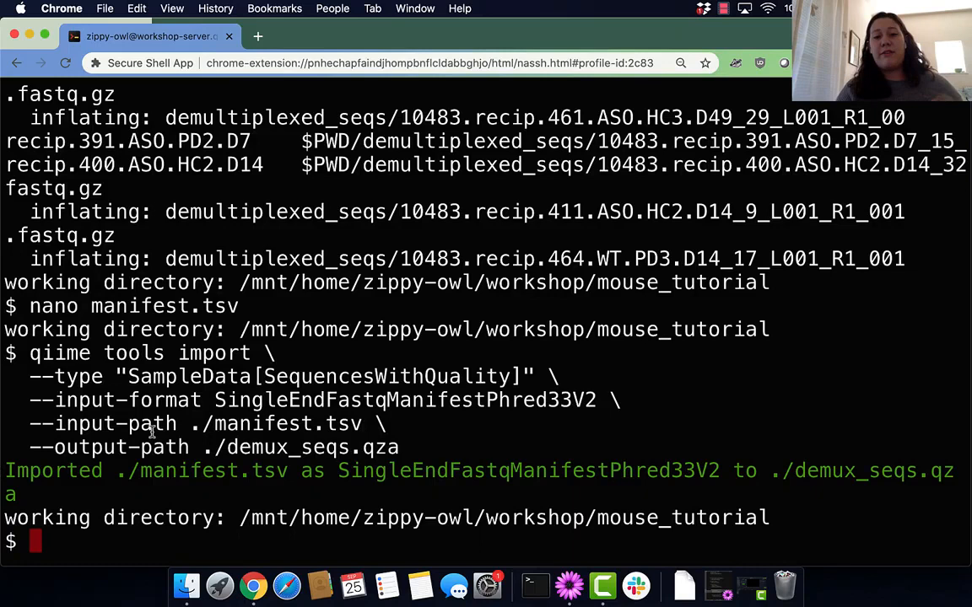
pyautogui.moveTo(351, 428)
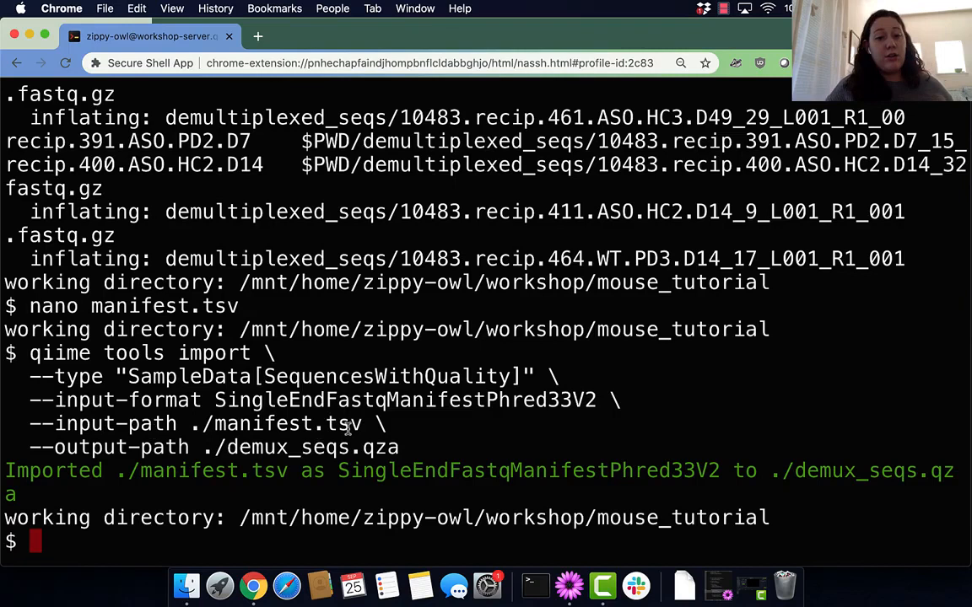
pyautogui.moveTo(216, 449)
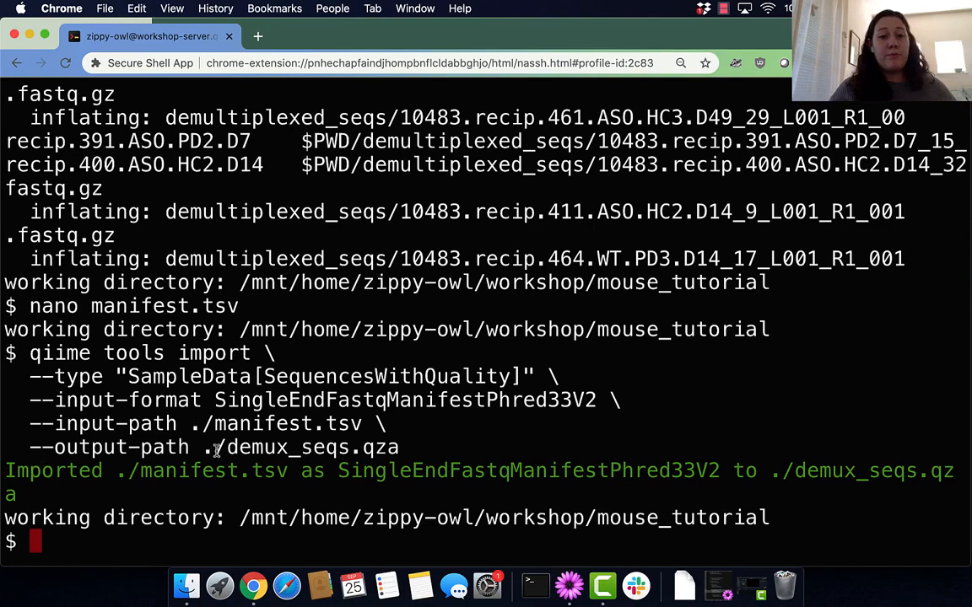
pyautogui.moveTo(509, 465)
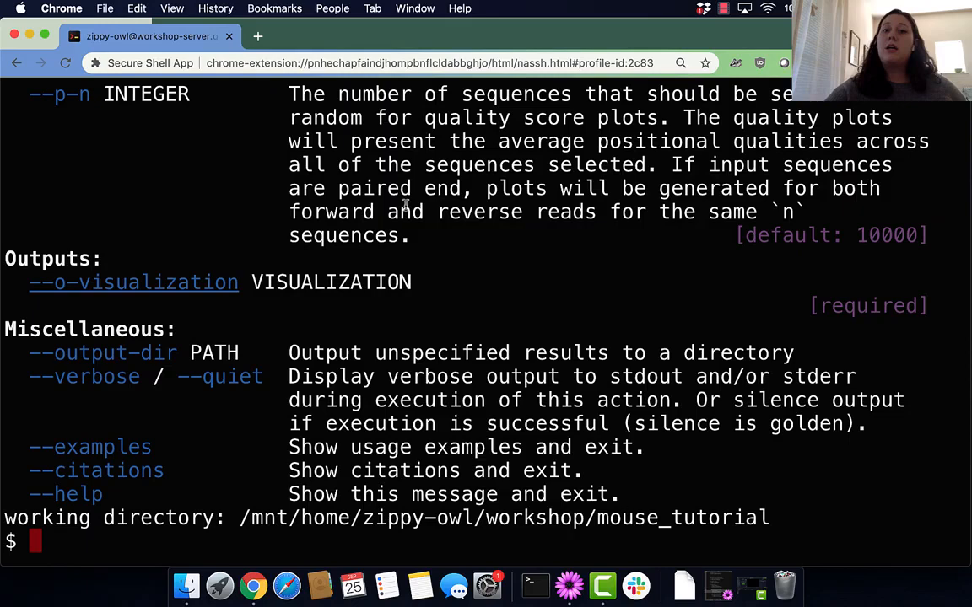
# Scroll through the qiime demux summarize help text covering inputs, parameters and outputs
pyautogui.scroll(3)
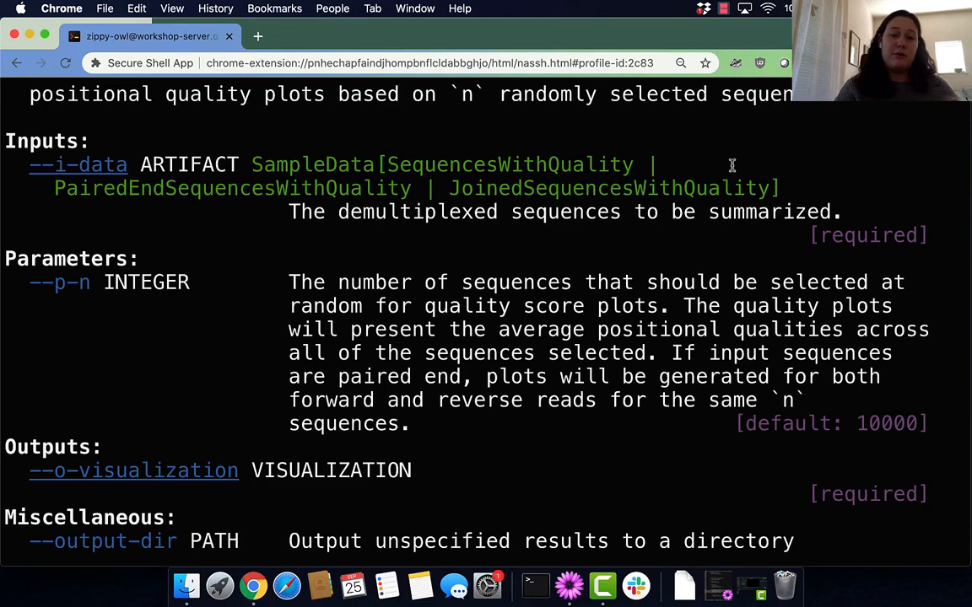
pyautogui.scroll(-3)
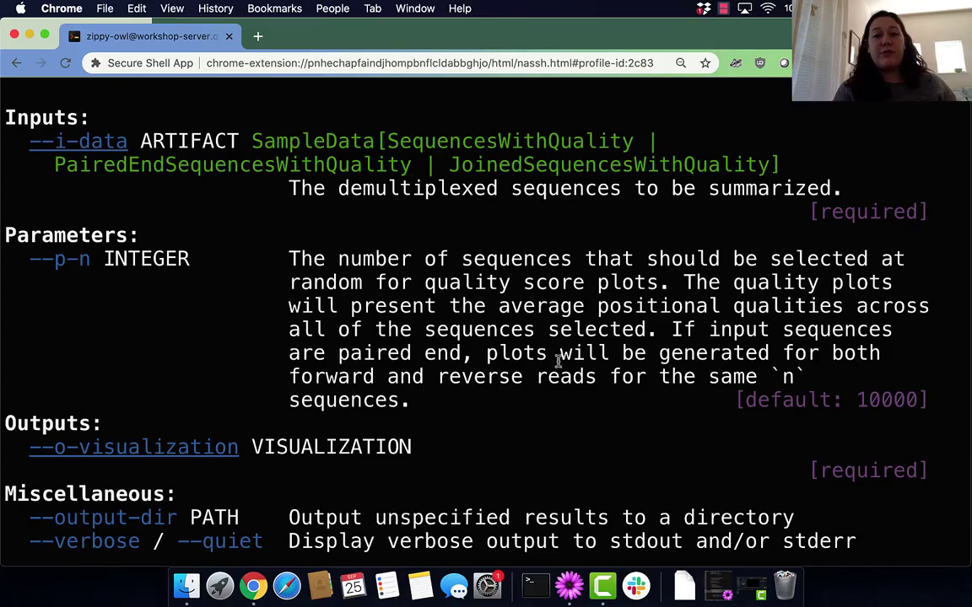
pyautogui.scroll(-3)
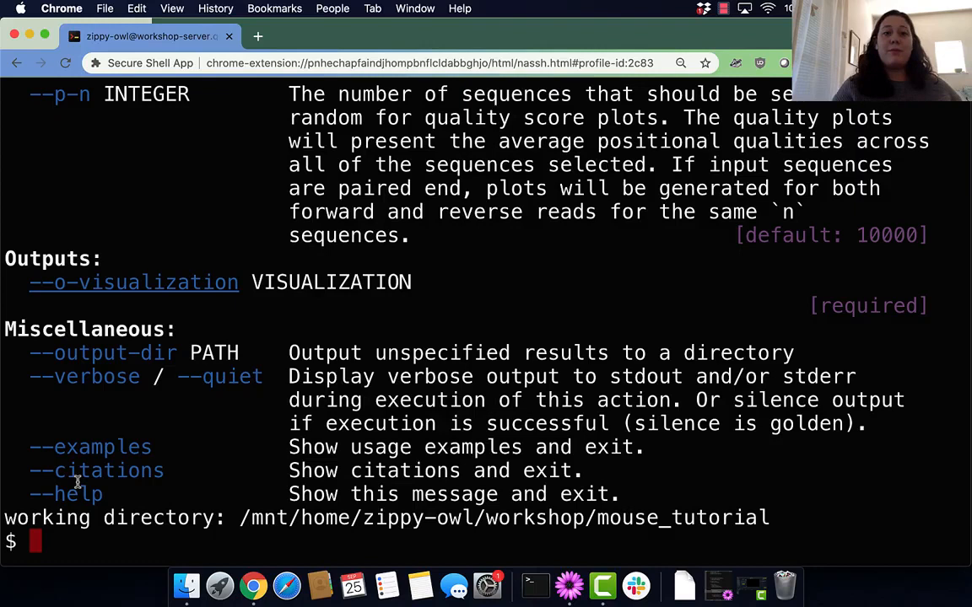
pyautogui.moveTo(37, 384)
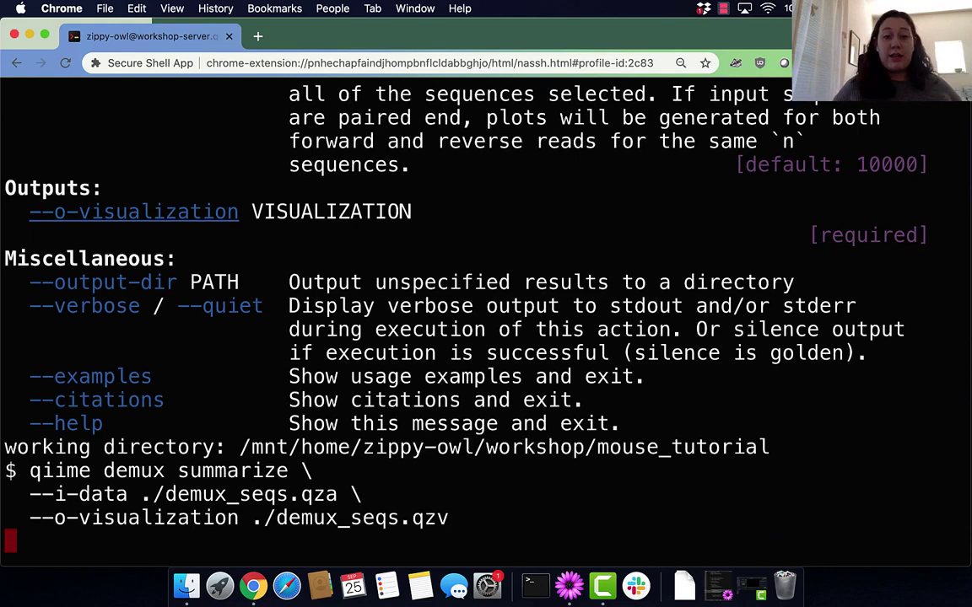
# Run qiime demux summarize on demux_seqs.qza to produce demux_seqs.qzv and switch tabs to check the files
pyautogui.press('Return')
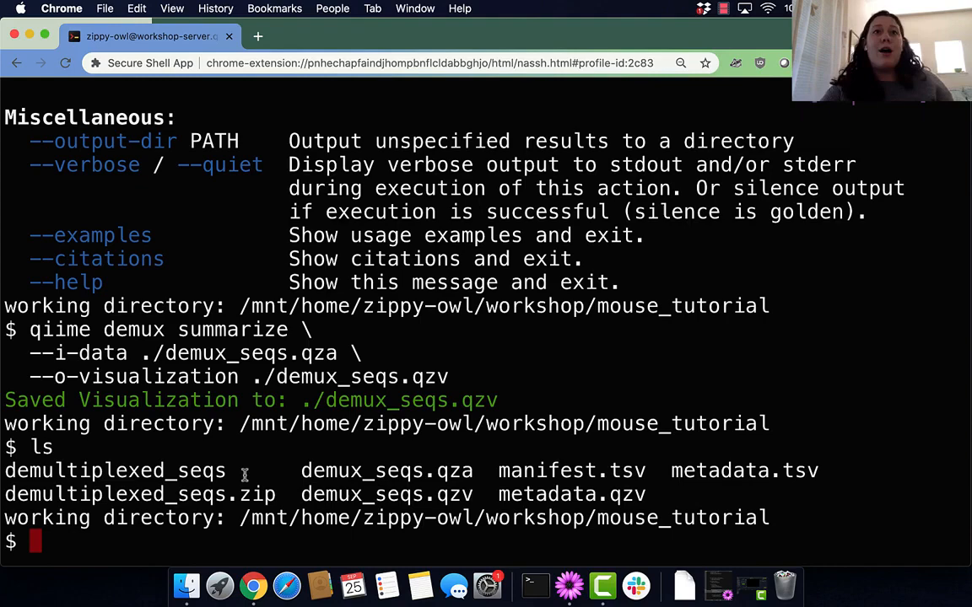
pyautogui.click(258, 37)
pyautogui.write('work')
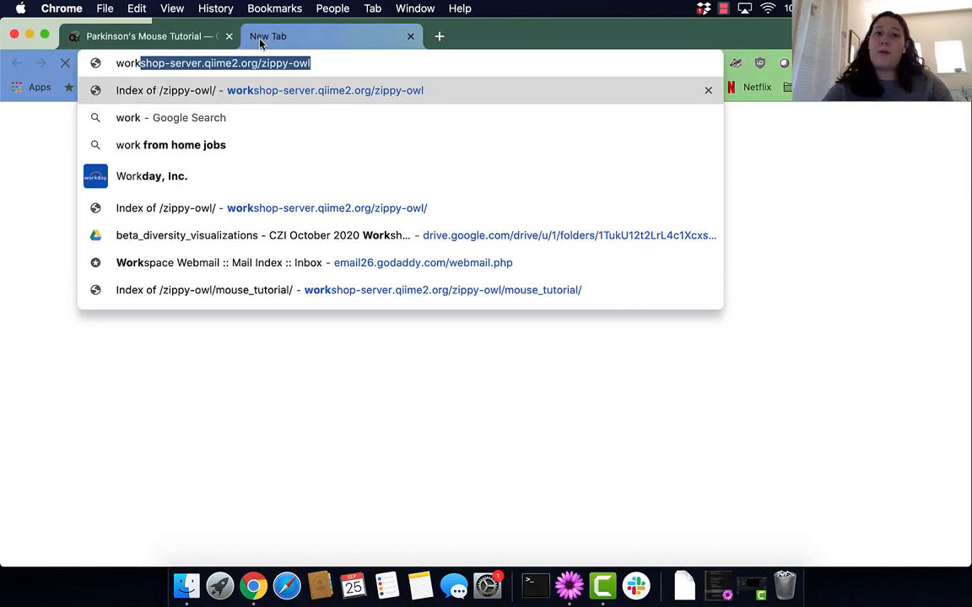
# Load the server's mouse_tutorial index and copy the link address of demux_seqs.qzv
pyautogui.click(347, 290)
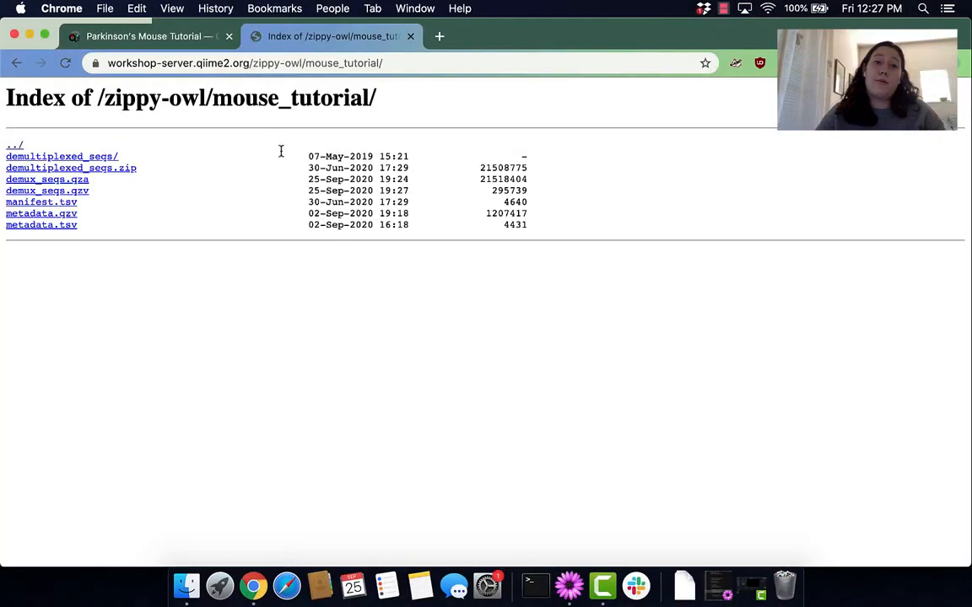
pyautogui.rightClick(47, 189)
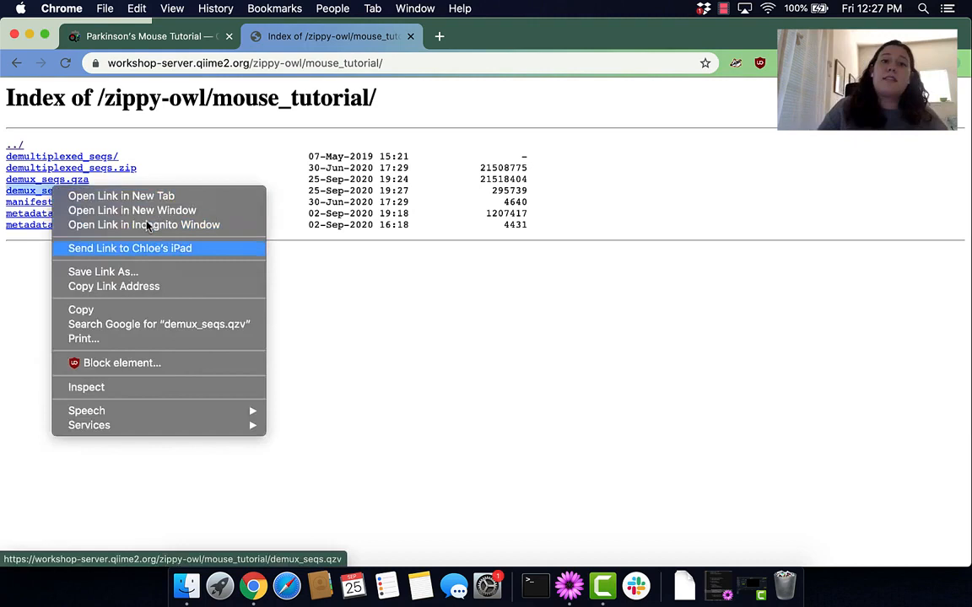
pyautogui.click(121, 196)
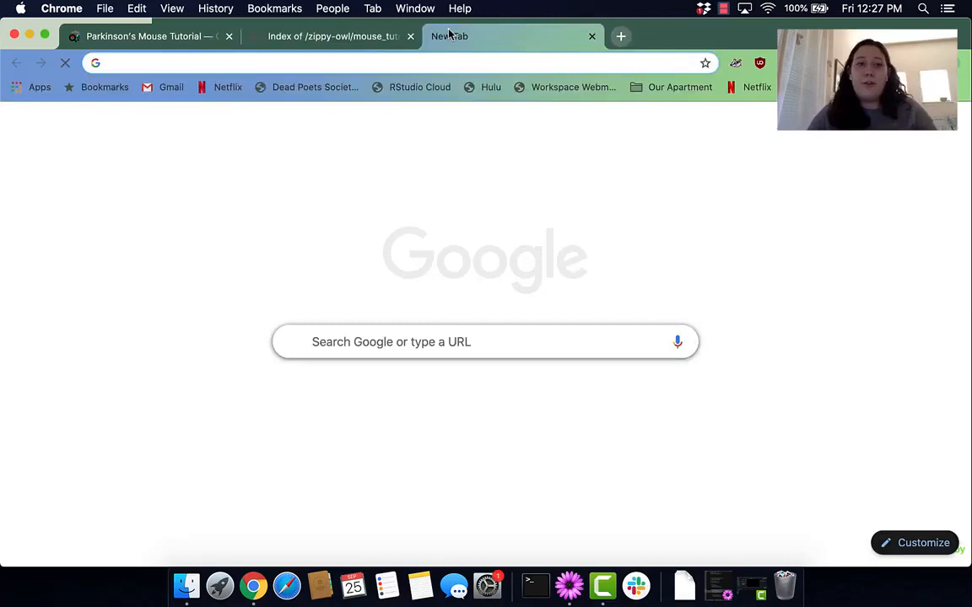
# Search 'qiime2 view' and reach the QIIME 2 View site for loading demux_seqs.qzv
pyautogui.write('qiime2 view')
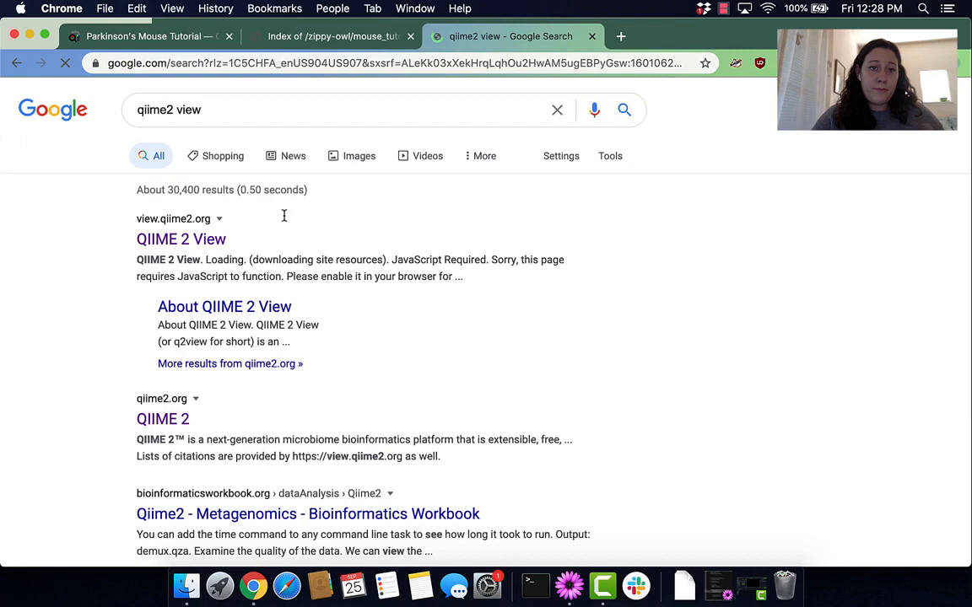
pyautogui.click(180, 239)
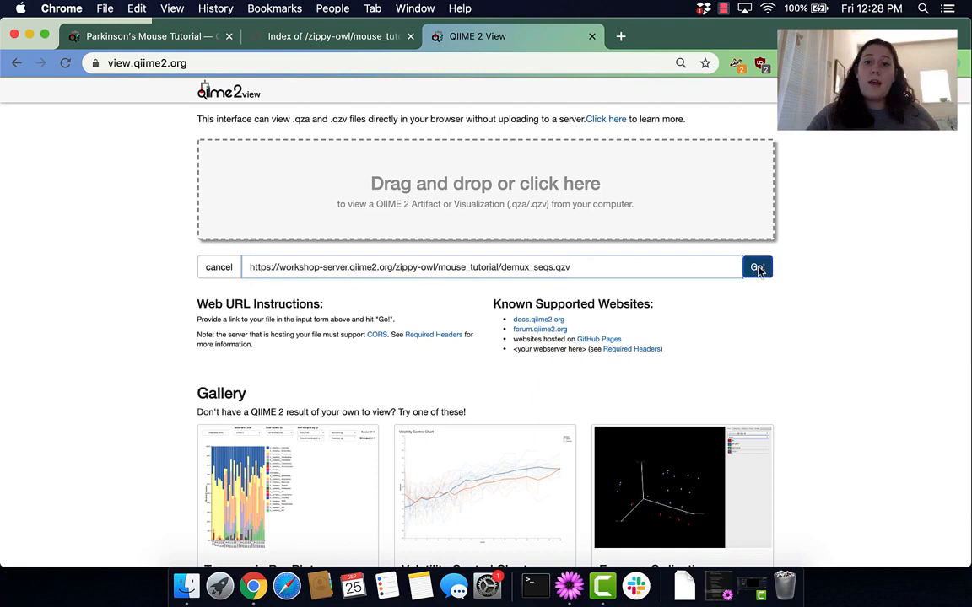
# Load demux_seqs.qzv and review the sequence counts summary and forward reads histogram
pyautogui.click(756, 266)
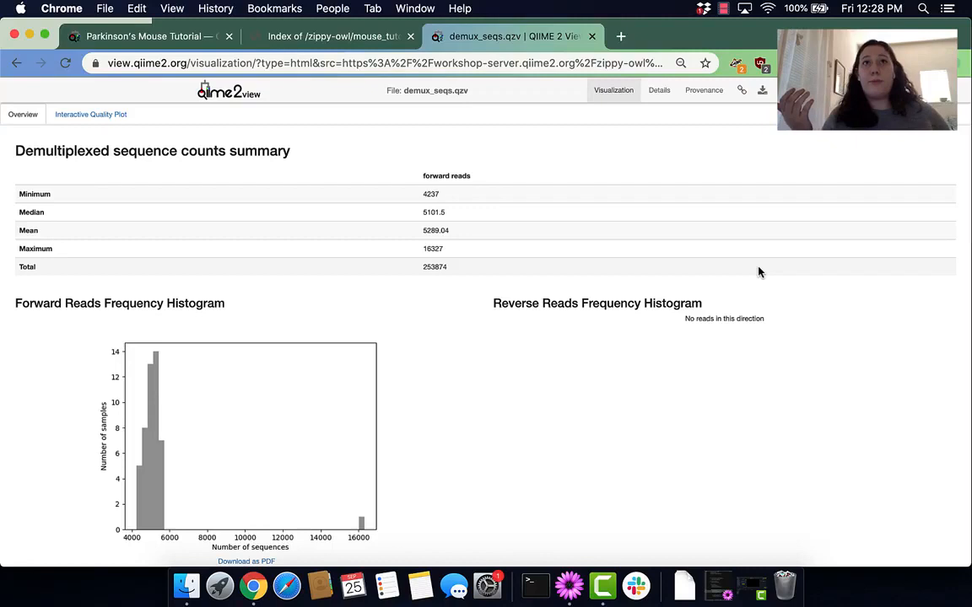
pyautogui.moveTo(158, 260)
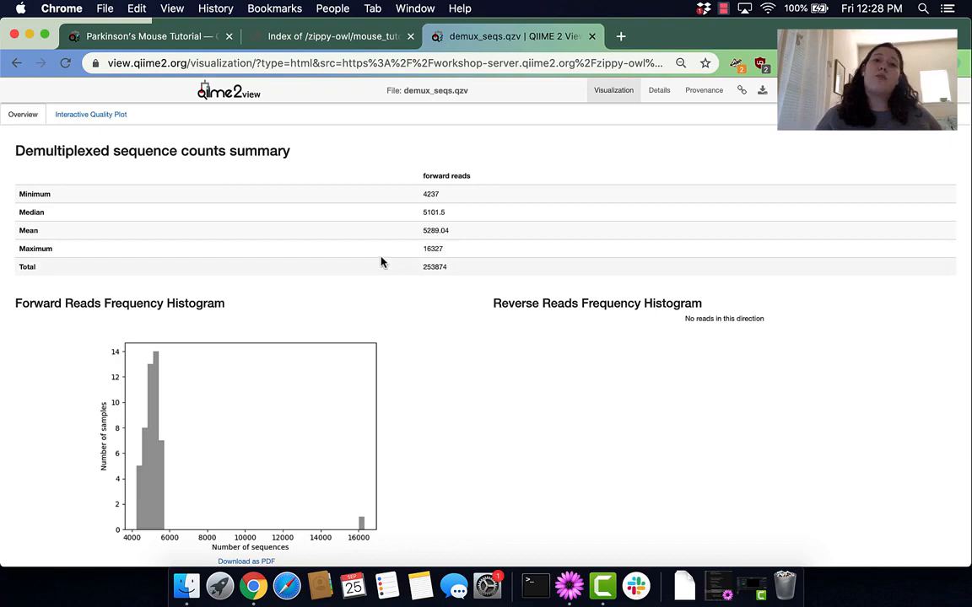
pyautogui.scroll(-3)
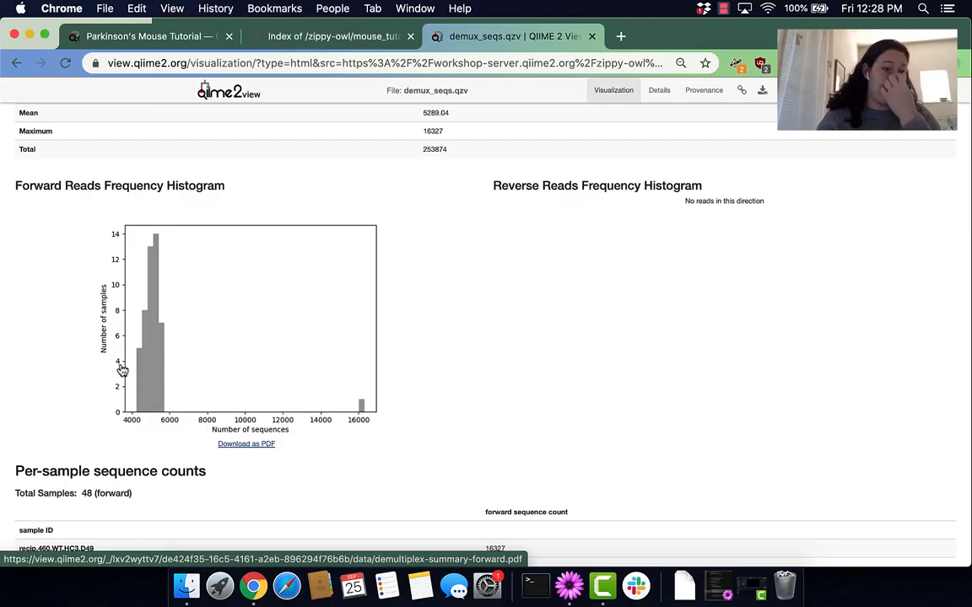
pyautogui.moveTo(329, 418)
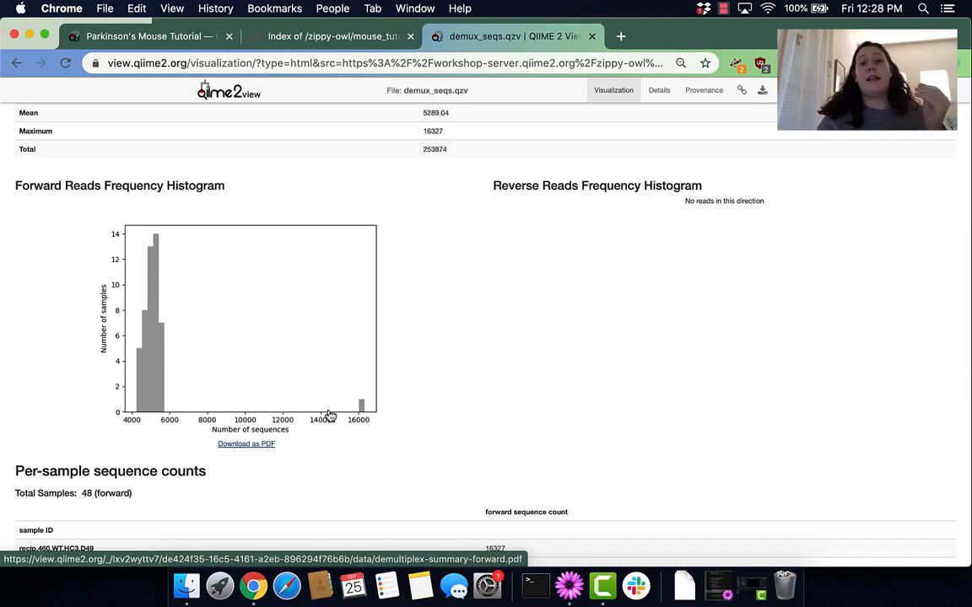
pyautogui.moveTo(368, 398)
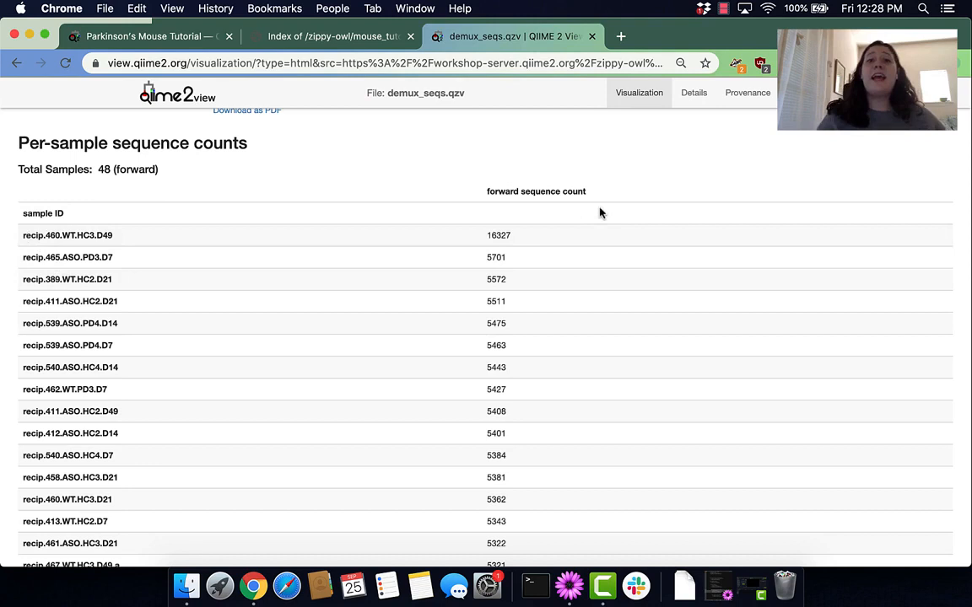
pyautogui.moveTo(74, 238)
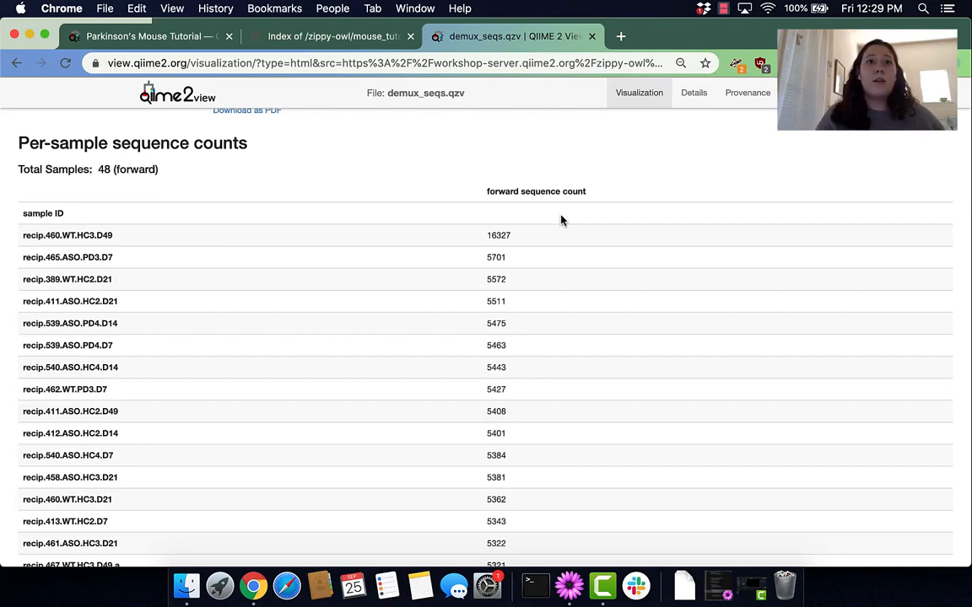
# Review the interactive quality plot and scroll to the 150-nt sequence length summary
pyautogui.click(108, 121)
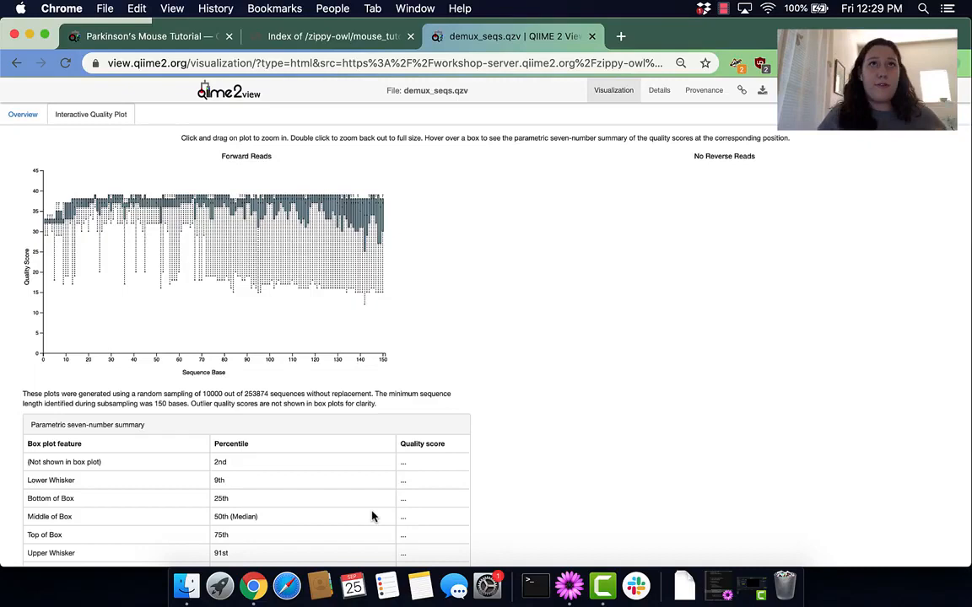
pyautogui.moveTo(182, 294)
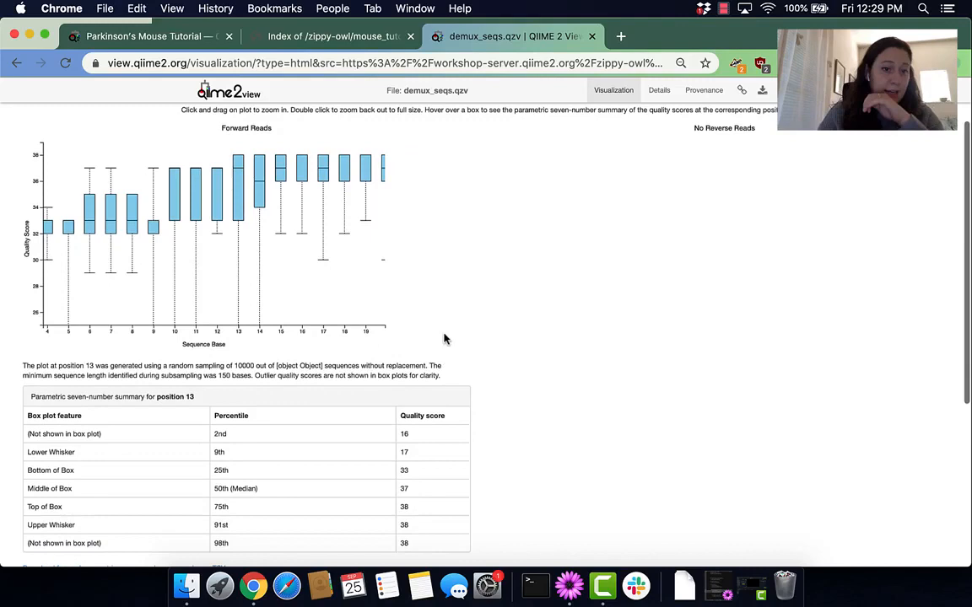
pyautogui.scroll(-3)
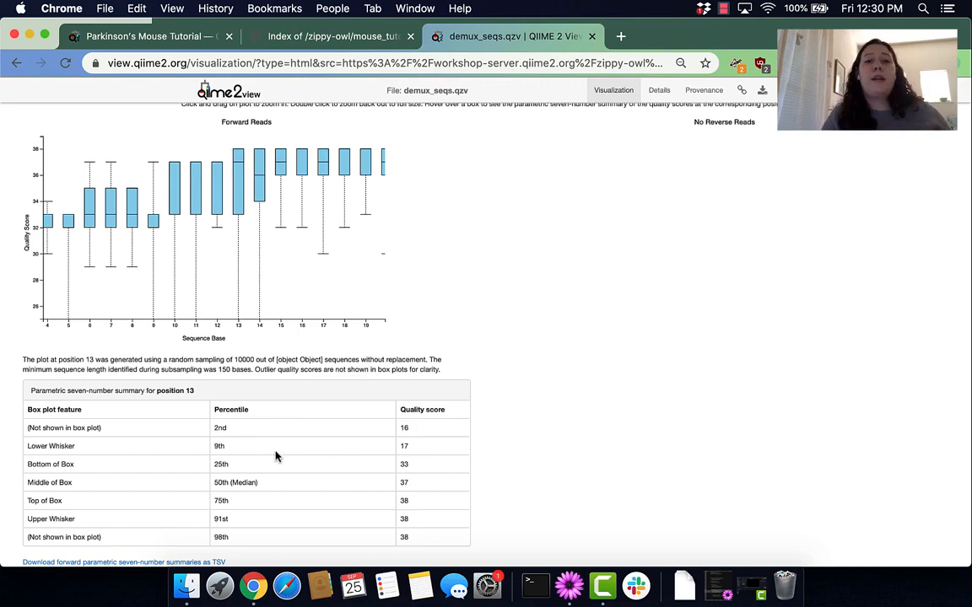
pyautogui.moveTo(422, 492)
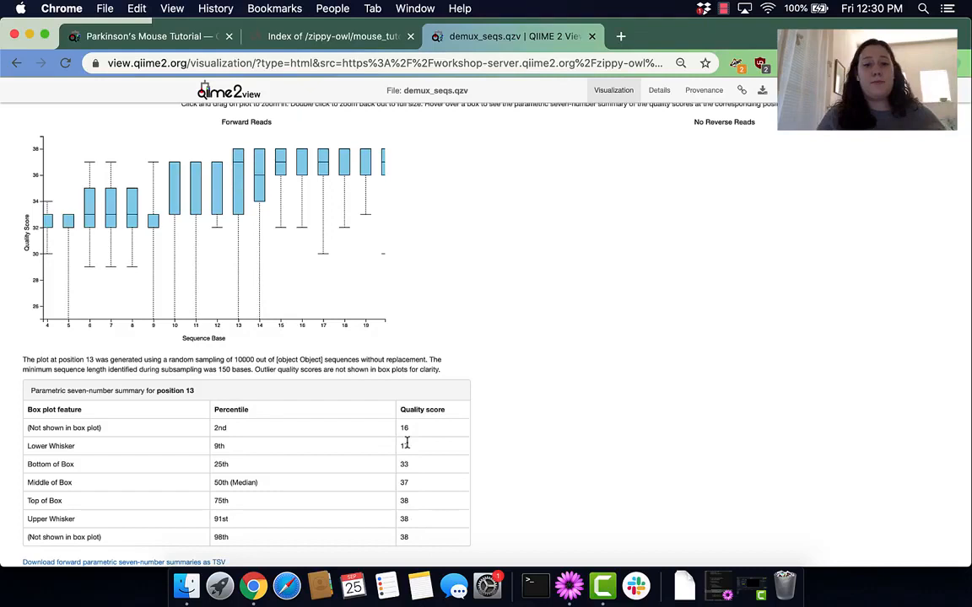
pyautogui.scroll(-3)
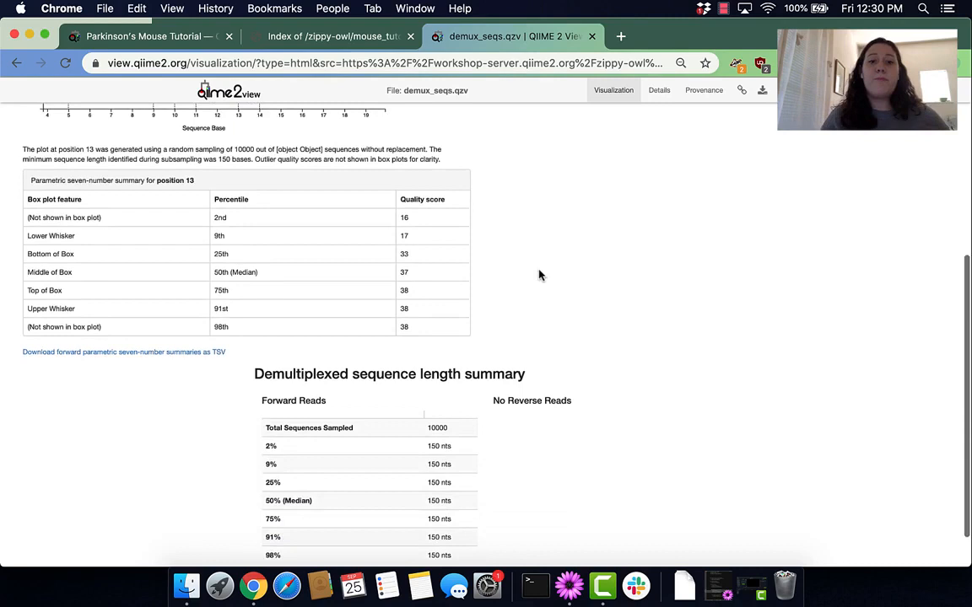
pyautogui.scroll(-3)
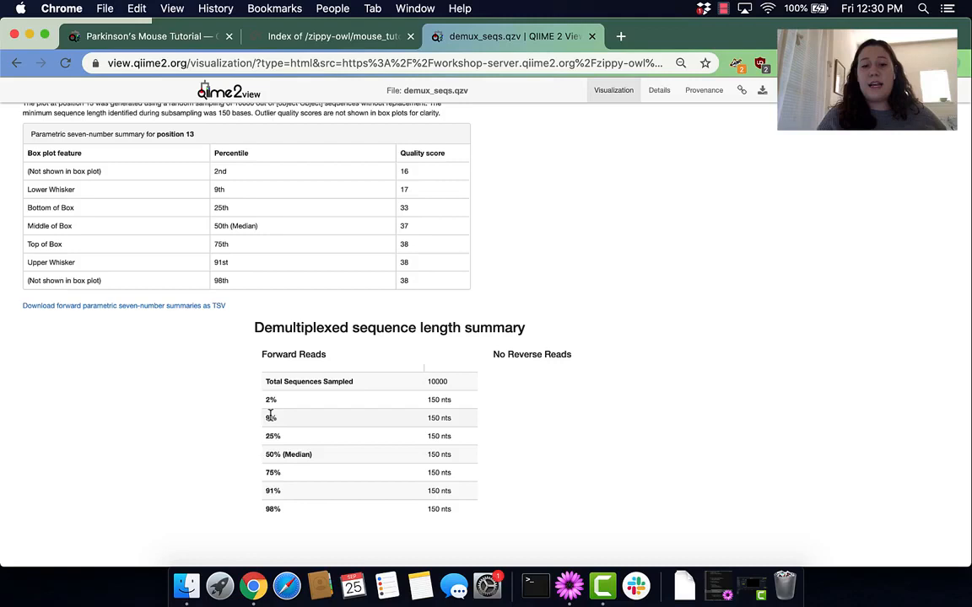
# Highlight the 2% sequence length value, then move to the Provenance page
pyautogui.doubleClick(439, 398)
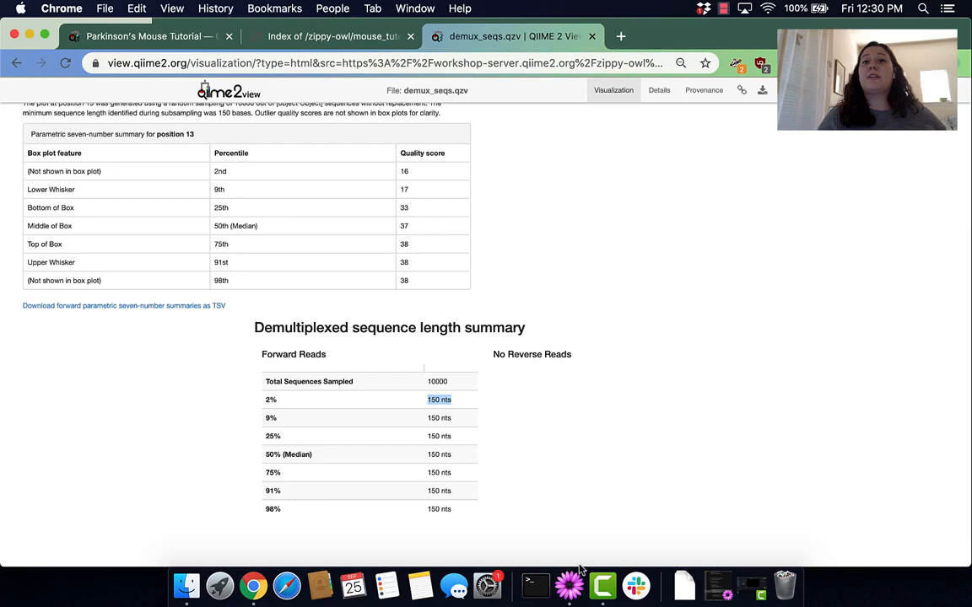
pyautogui.click(704, 91)
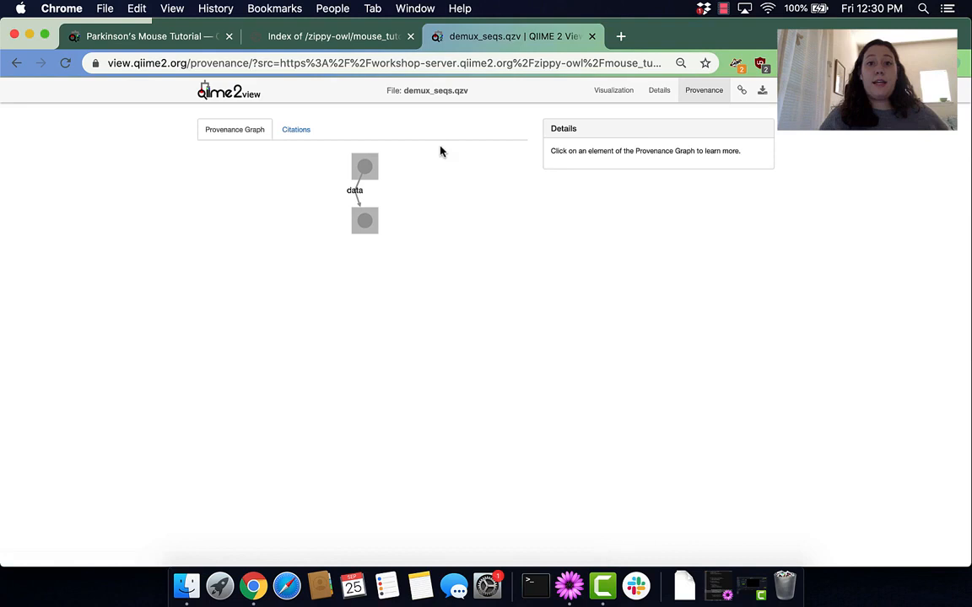
# Read Action and Result Details for the import and summarize nodes, then return to the visualization
pyautogui.click(364, 165)
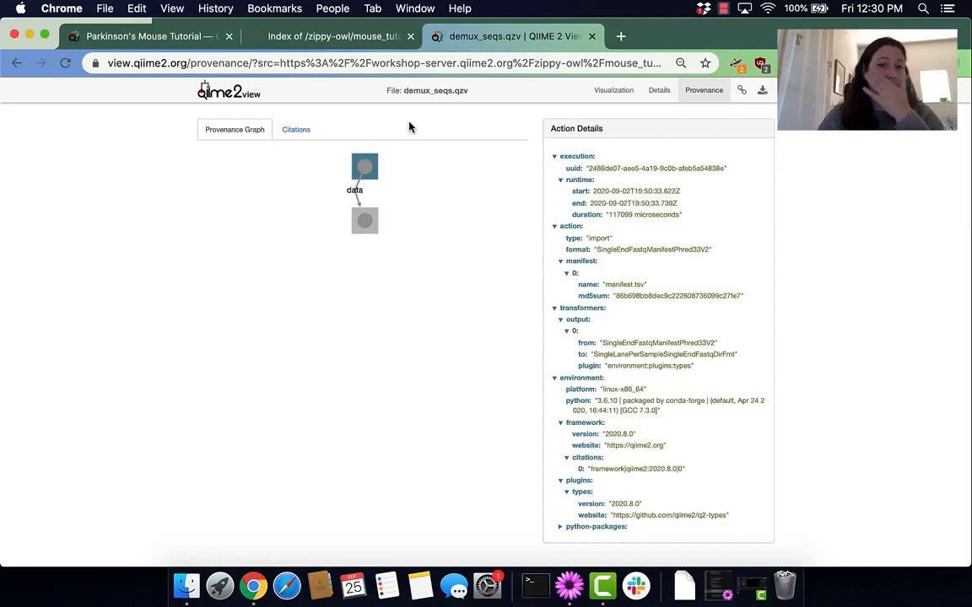
pyautogui.doubleClick(597, 238)
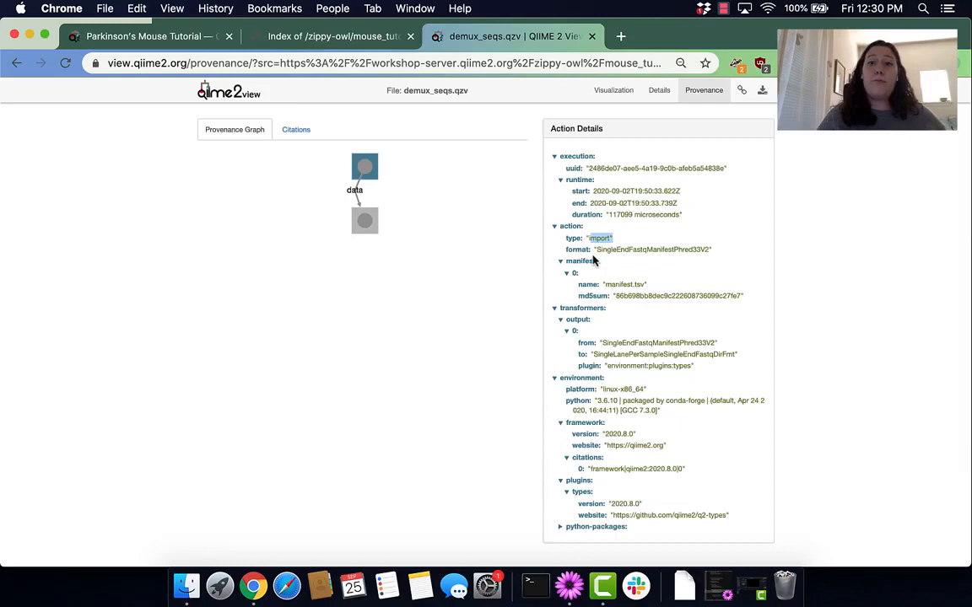
pyautogui.click(365, 219)
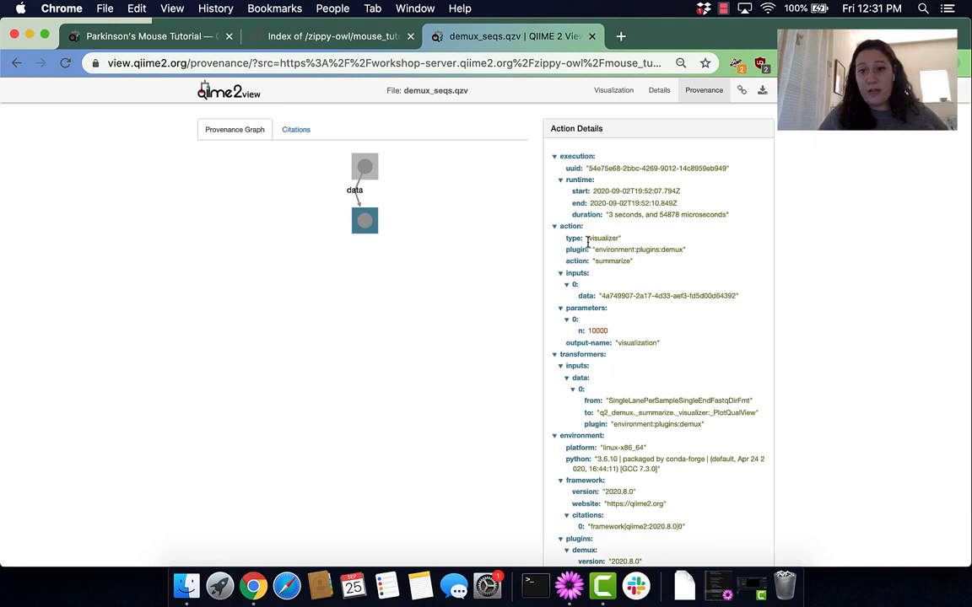
pyautogui.click(364, 167)
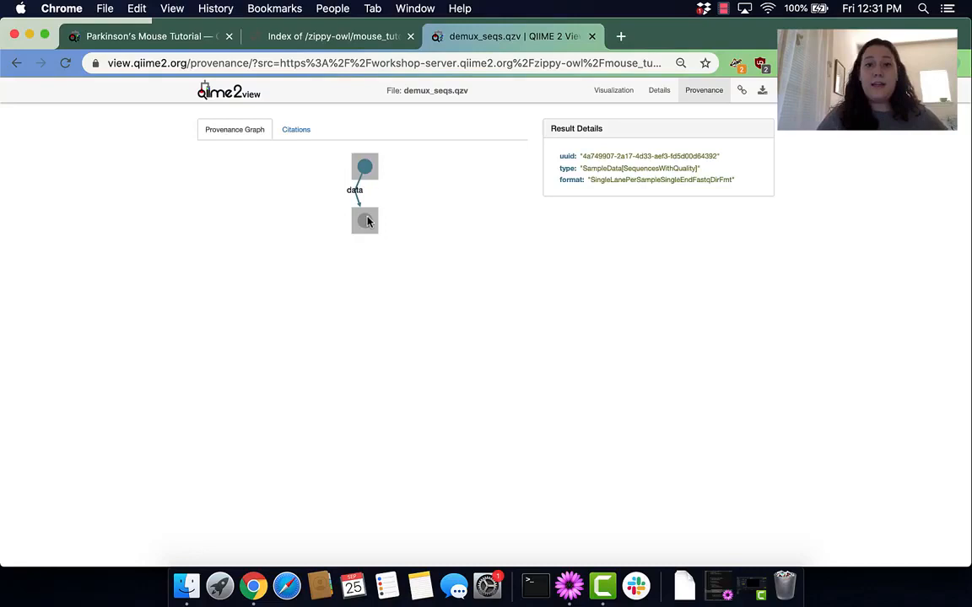
pyautogui.click(364, 219)
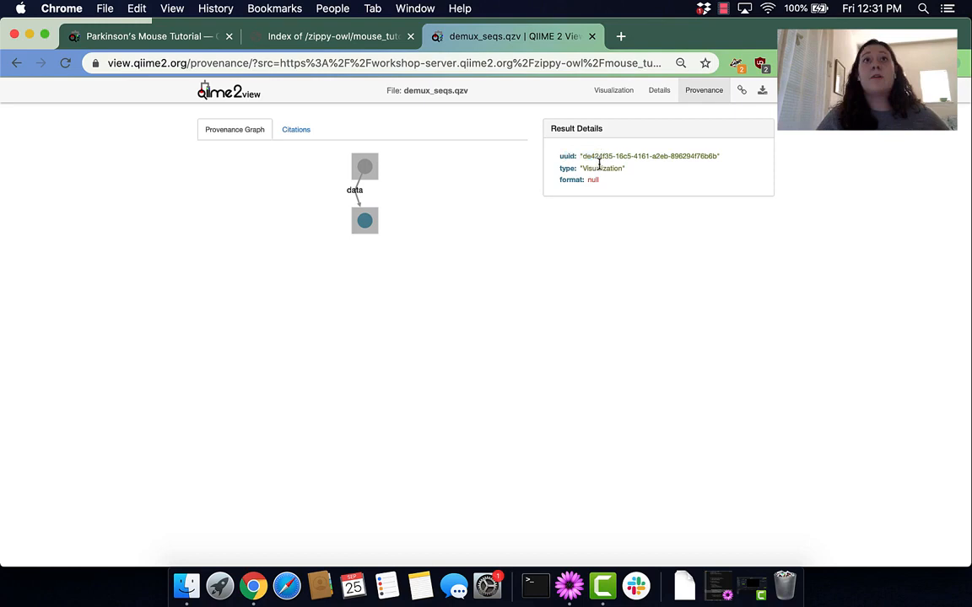
pyautogui.moveTo(607, 114)
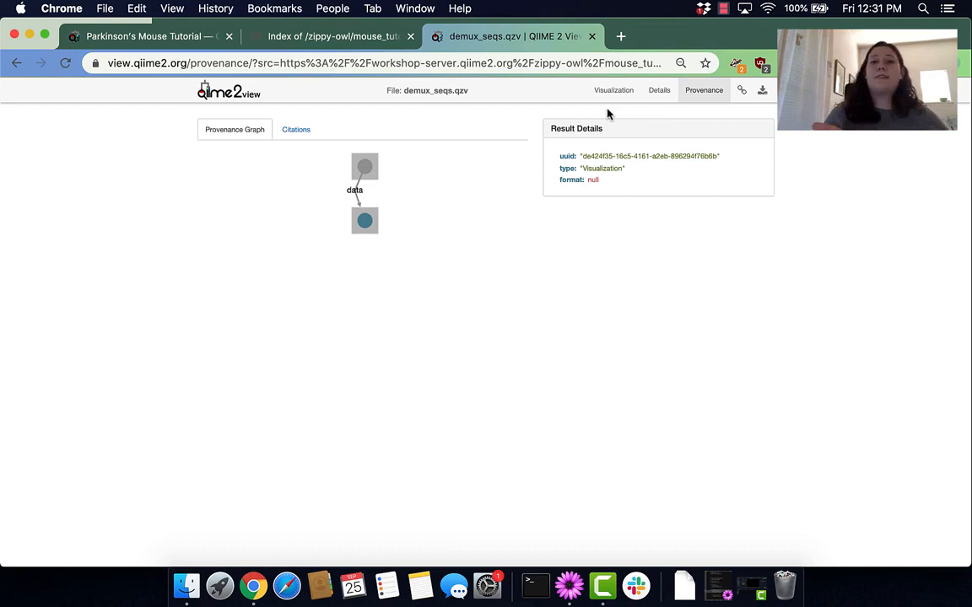
pyautogui.click(614, 91)
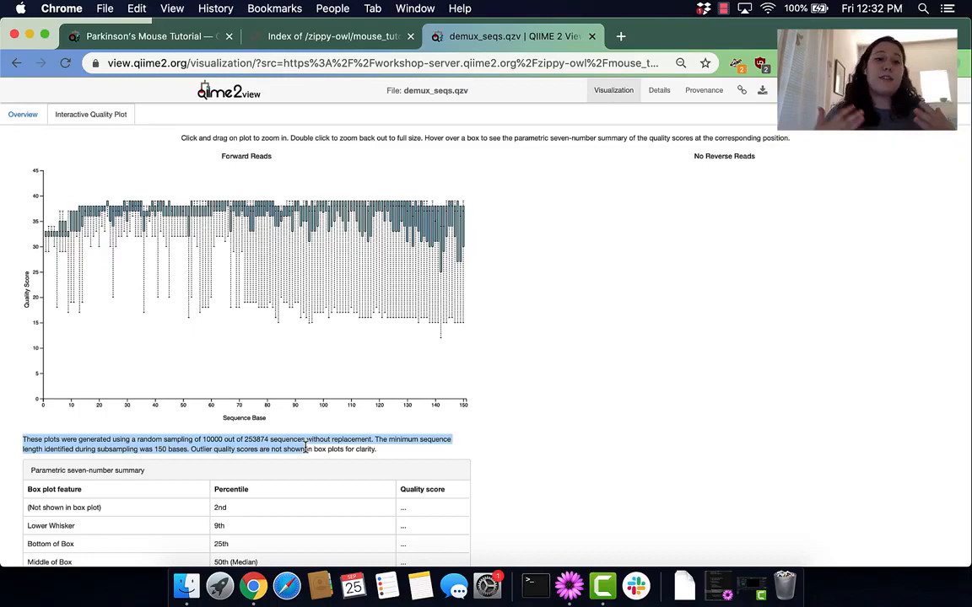
# Scroll the overview showing the sequence counts summary and forward reads histogram
pyautogui.scroll(-3)
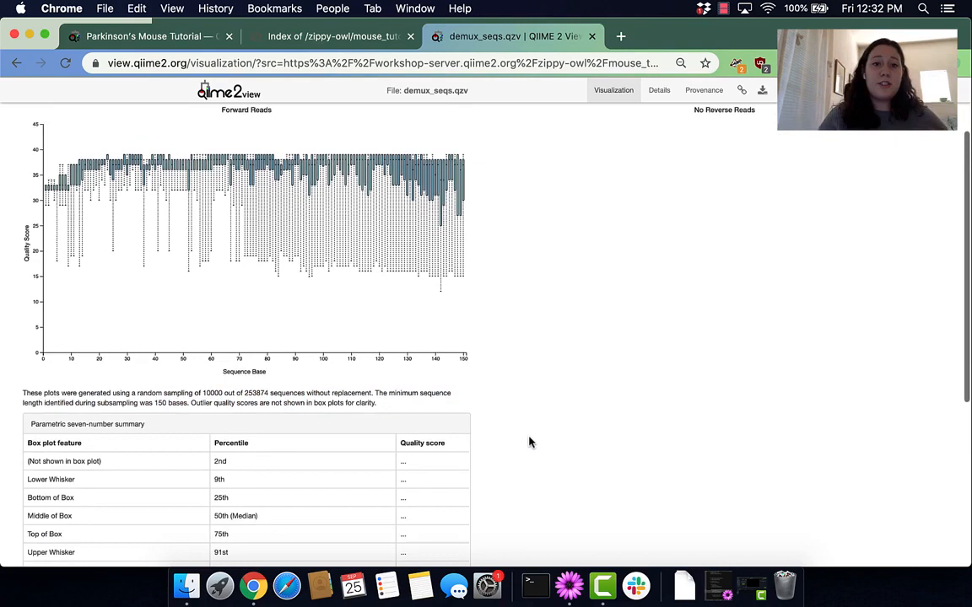
pyautogui.scroll(-3)
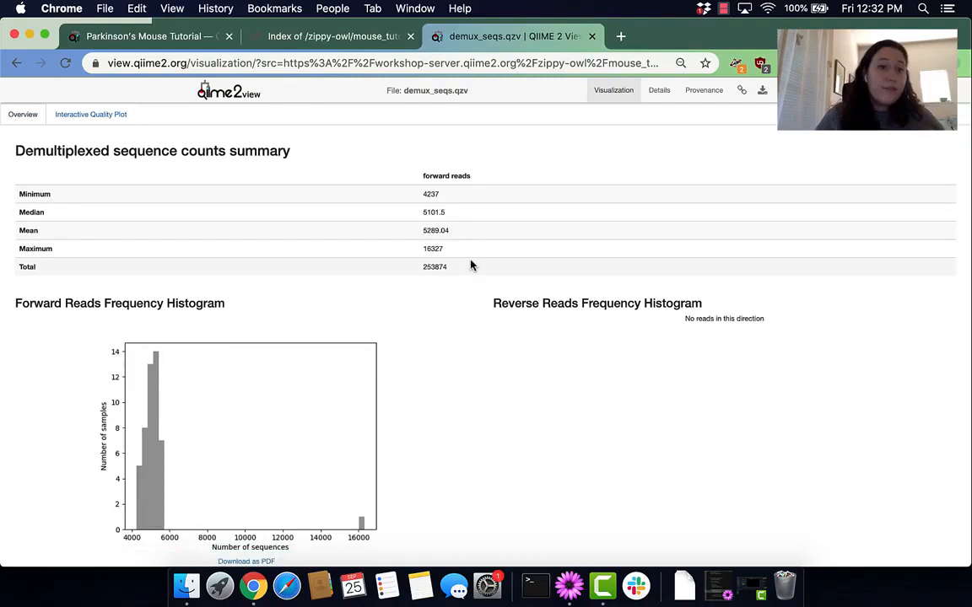
# Scroll through the per-sample sequence counts table for 48 samples down to the lowest count
pyautogui.scroll(-3)
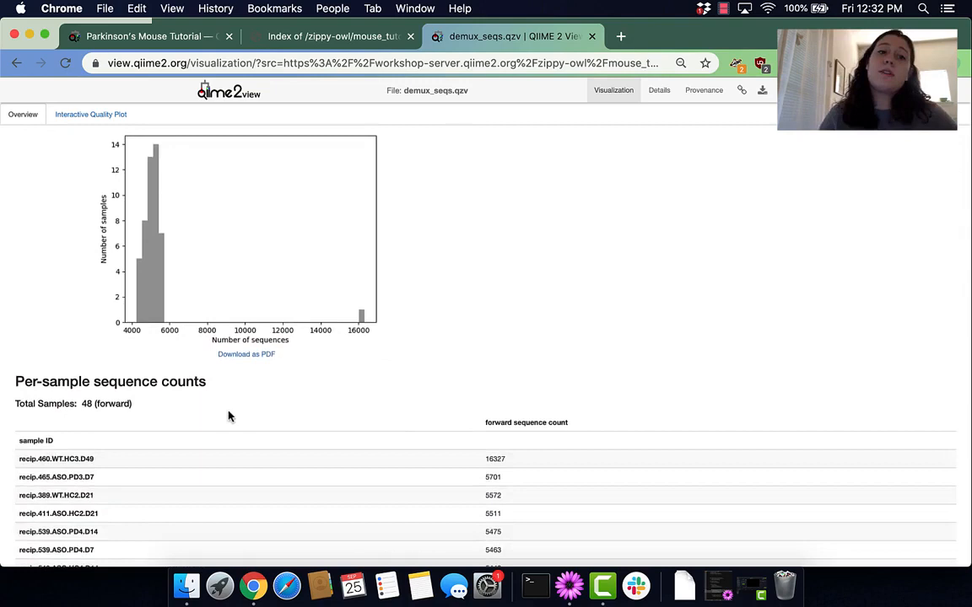
pyautogui.scroll(-3)
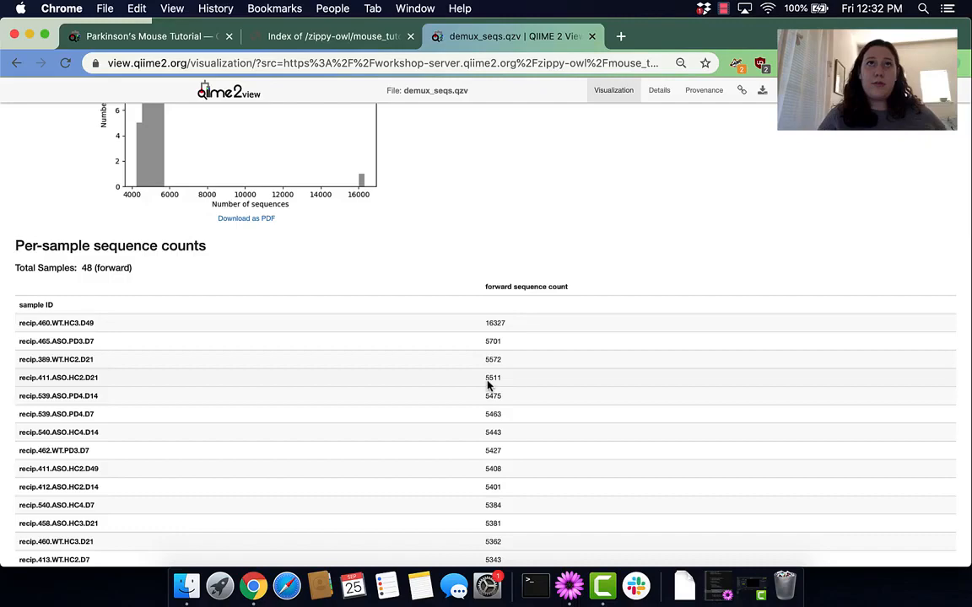
pyautogui.scroll(-3)
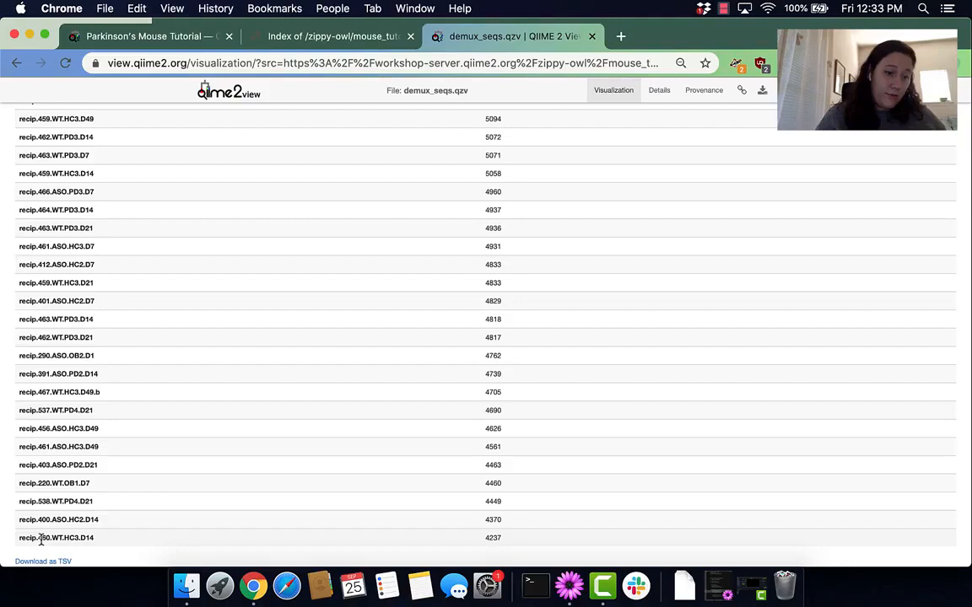
pyautogui.moveTo(493, 546)
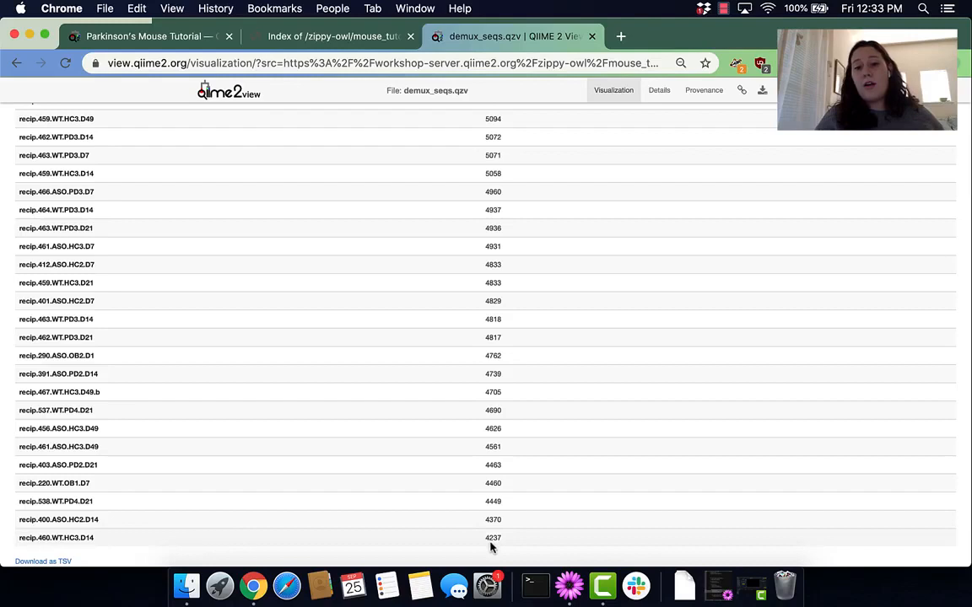
pyautogui.moveTo(509, 547)
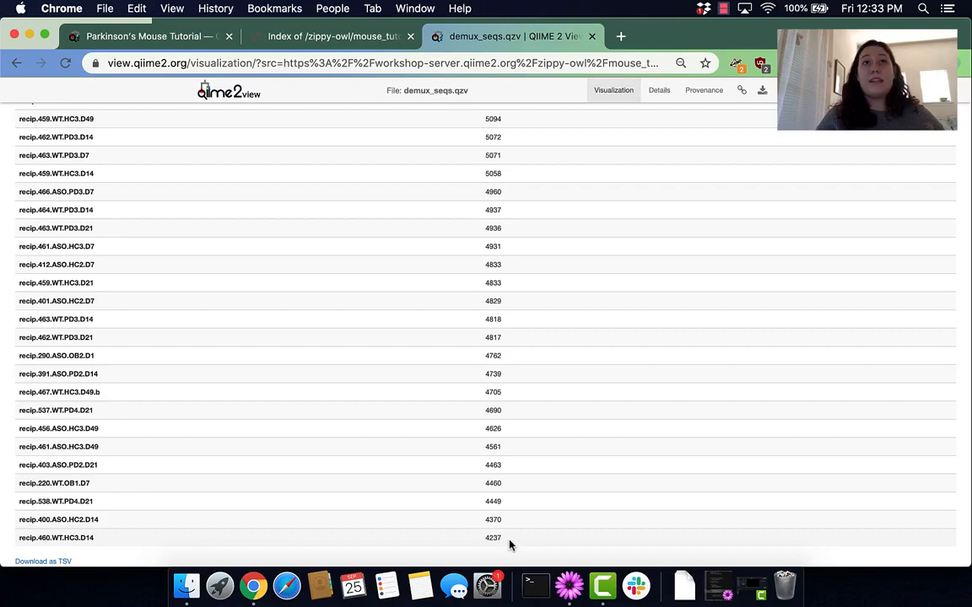
pyautogui.scroll(3)
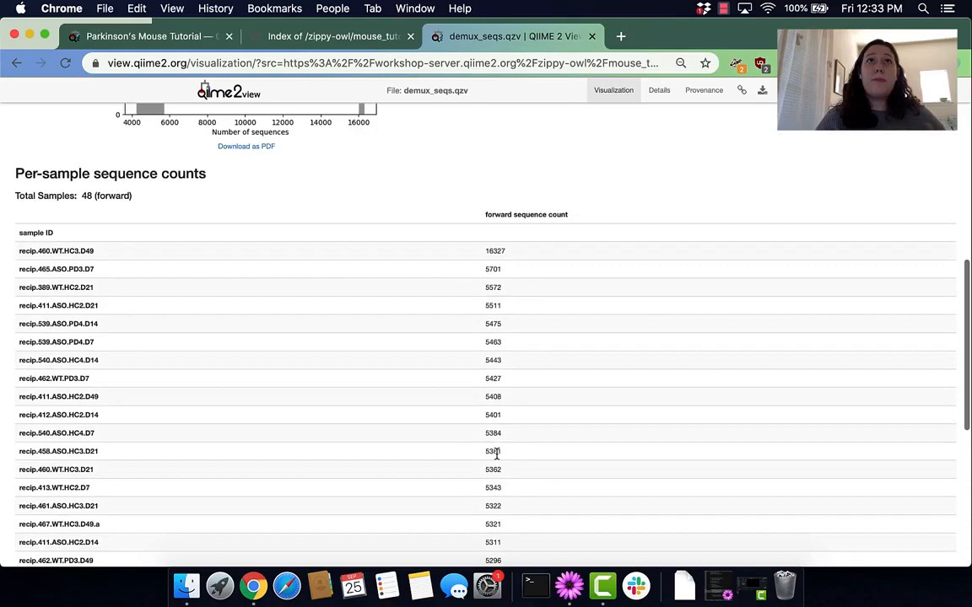
# Scroll to the forward-reads interactive quality plot to examine later positions around 127
pyautogui.scroll(3)
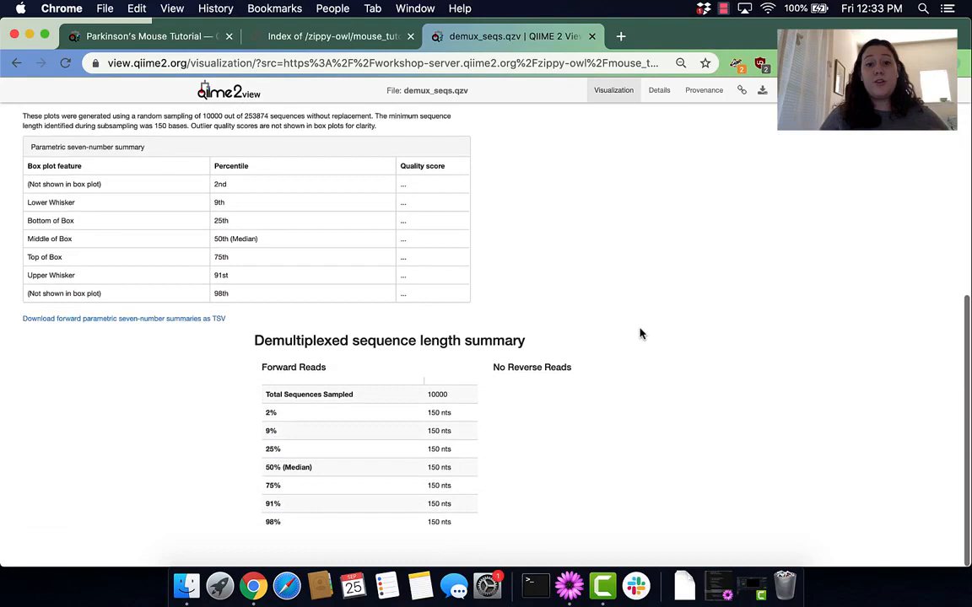
pyautogui.moveTo(428, 519)
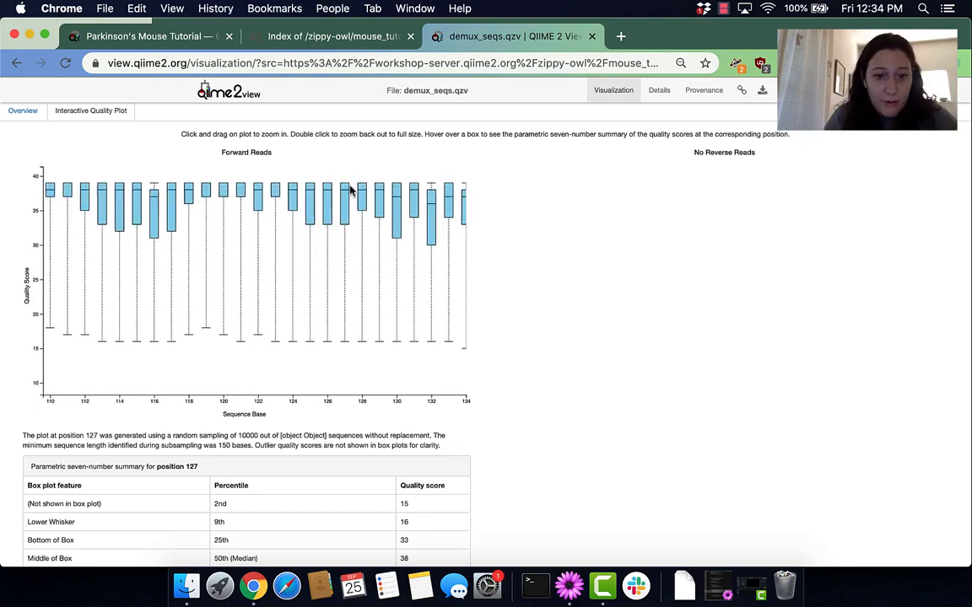
# Scroll around the full-length quality plot to view the seven-number summary at position 147
pyautogui.scroll(-3)
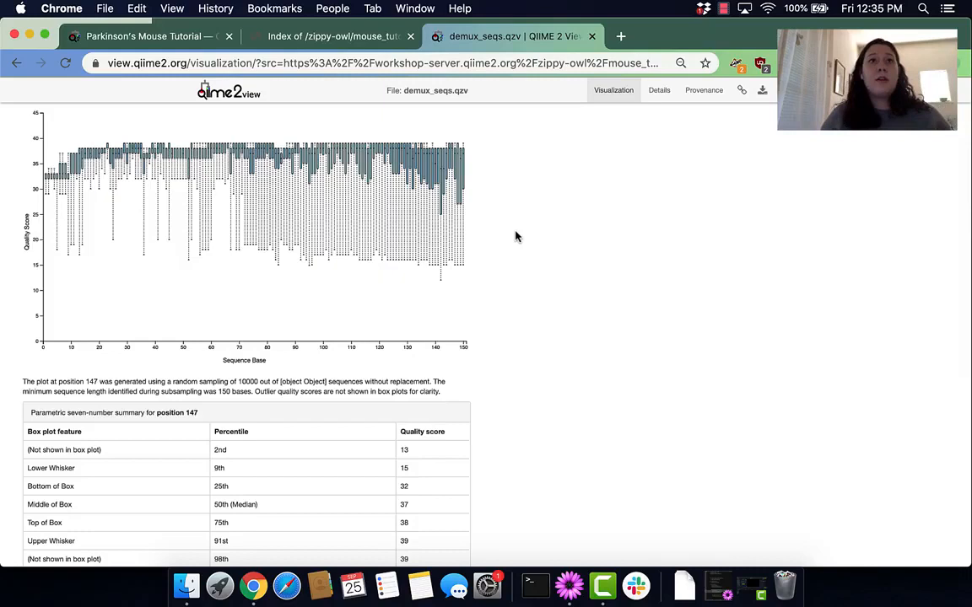
pyautogui.scroll(3)
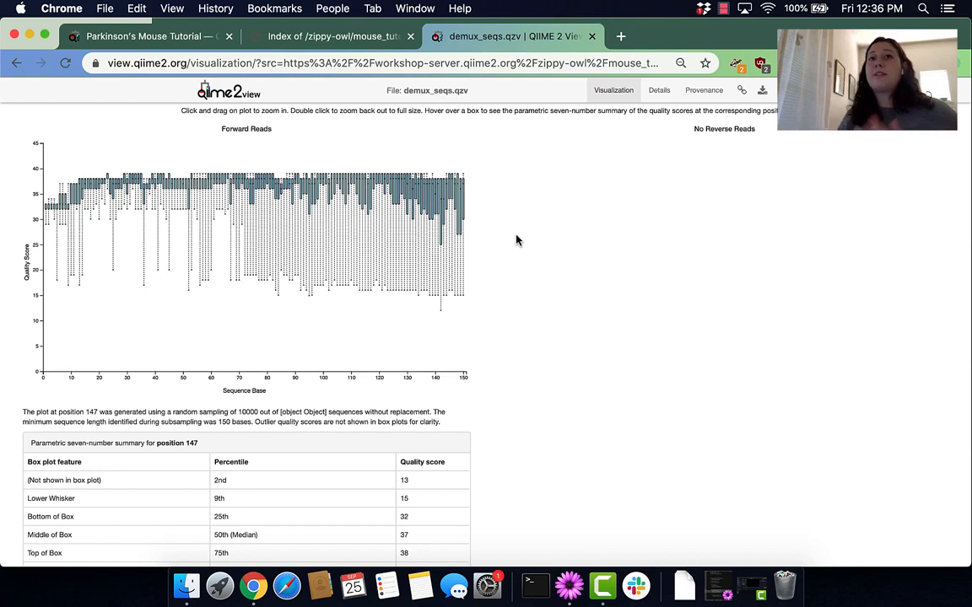